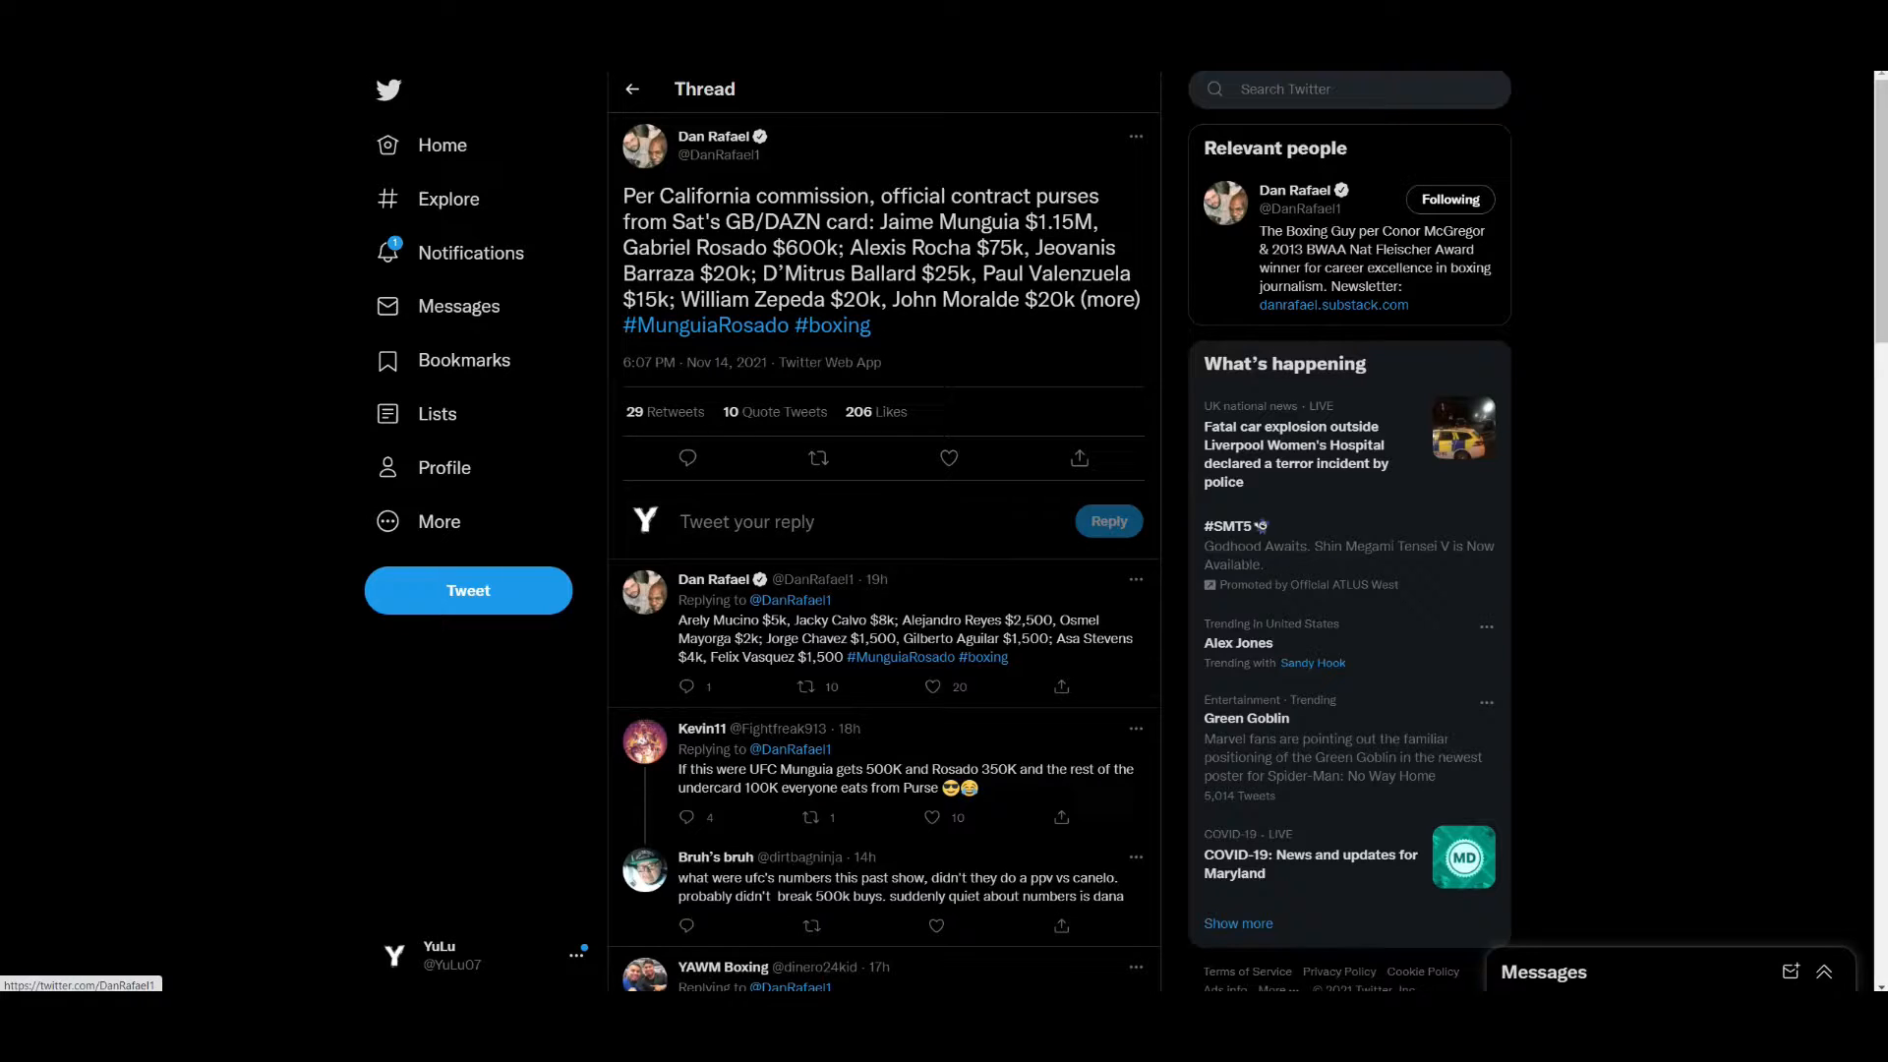
mouse_move(1180, 285)
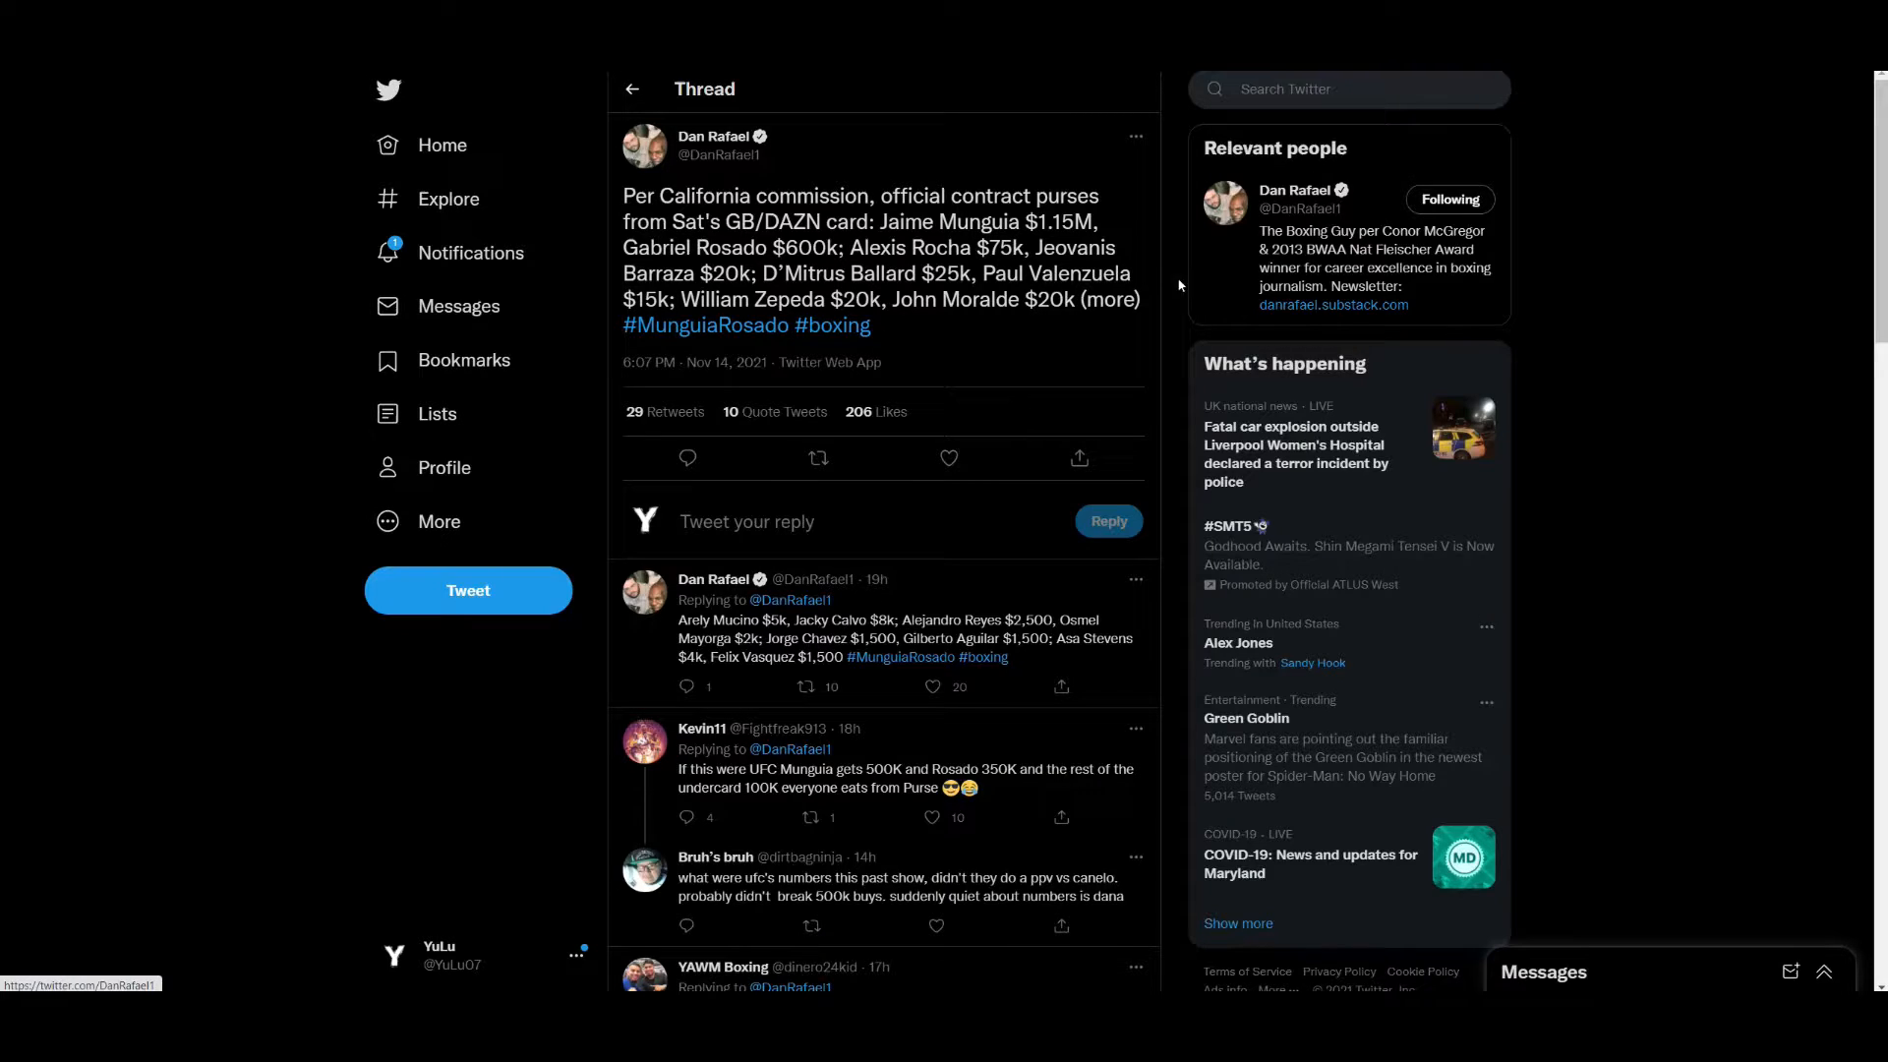
mouse_move(1334, 305)
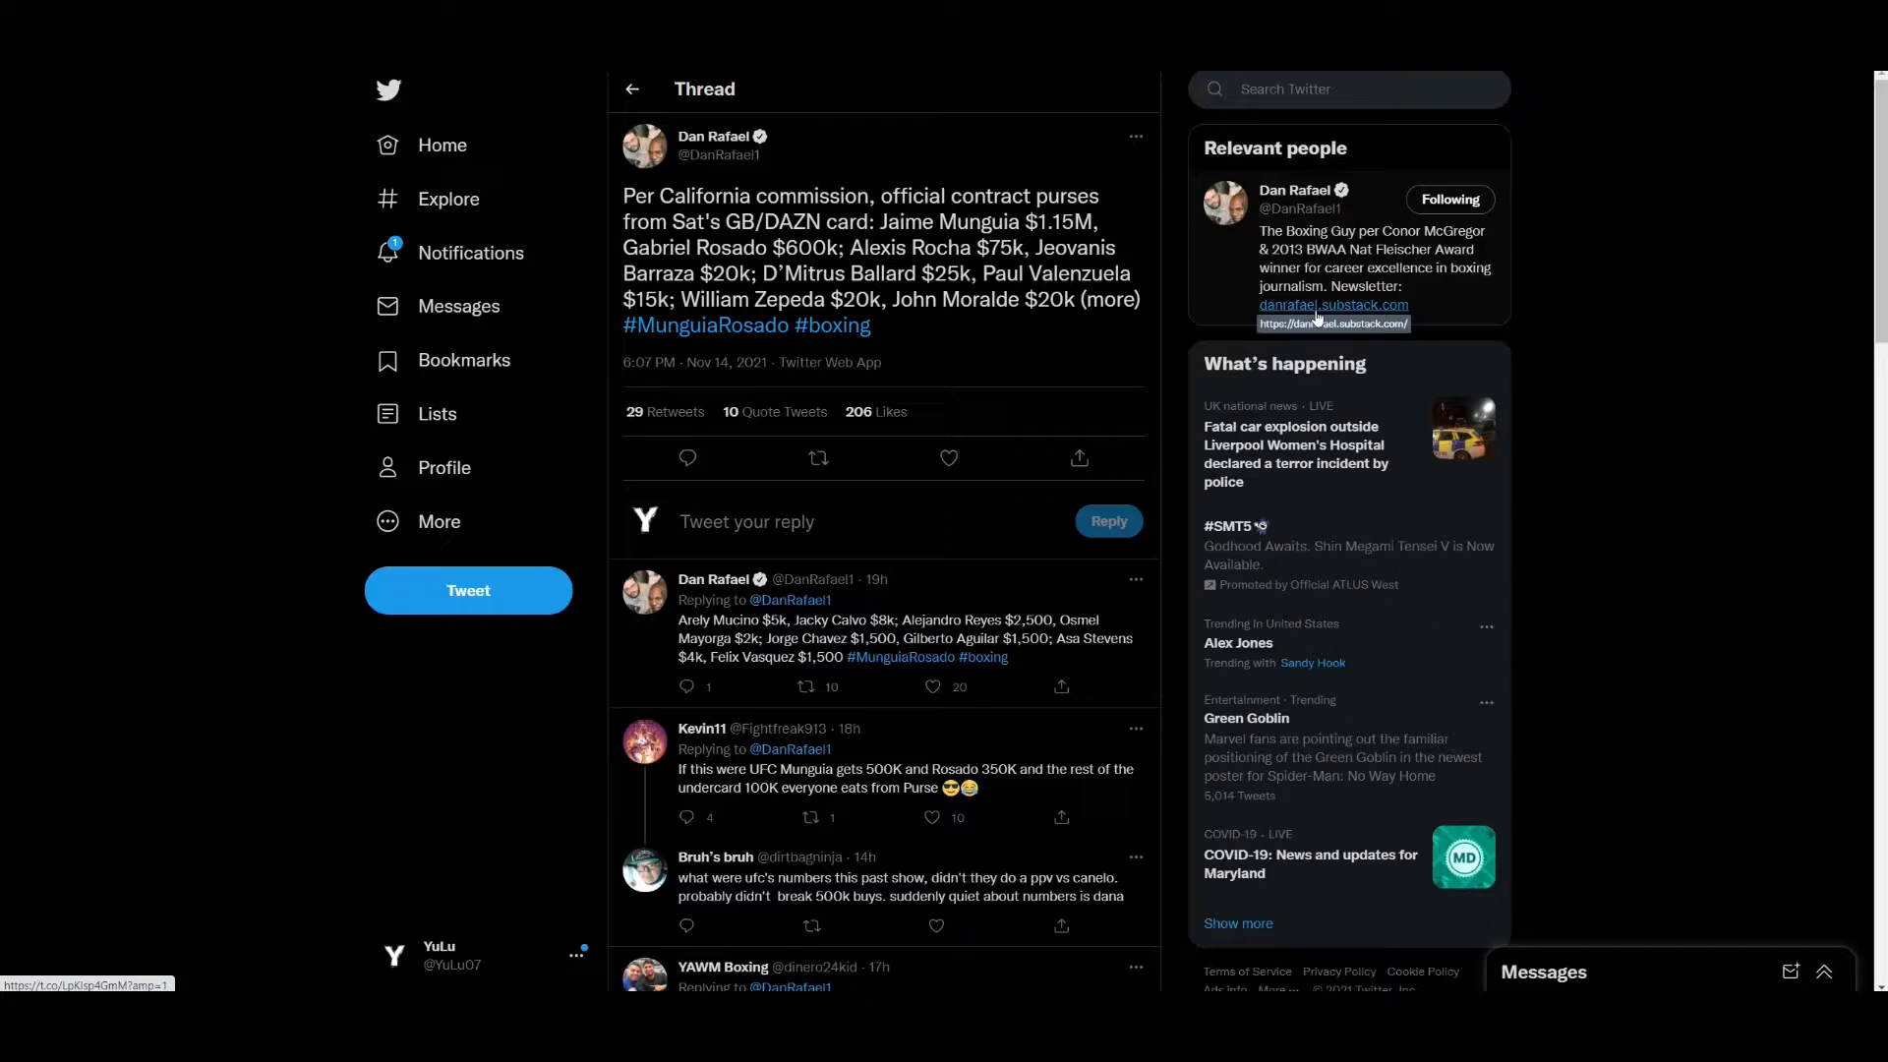
mouse_move(616, 205)
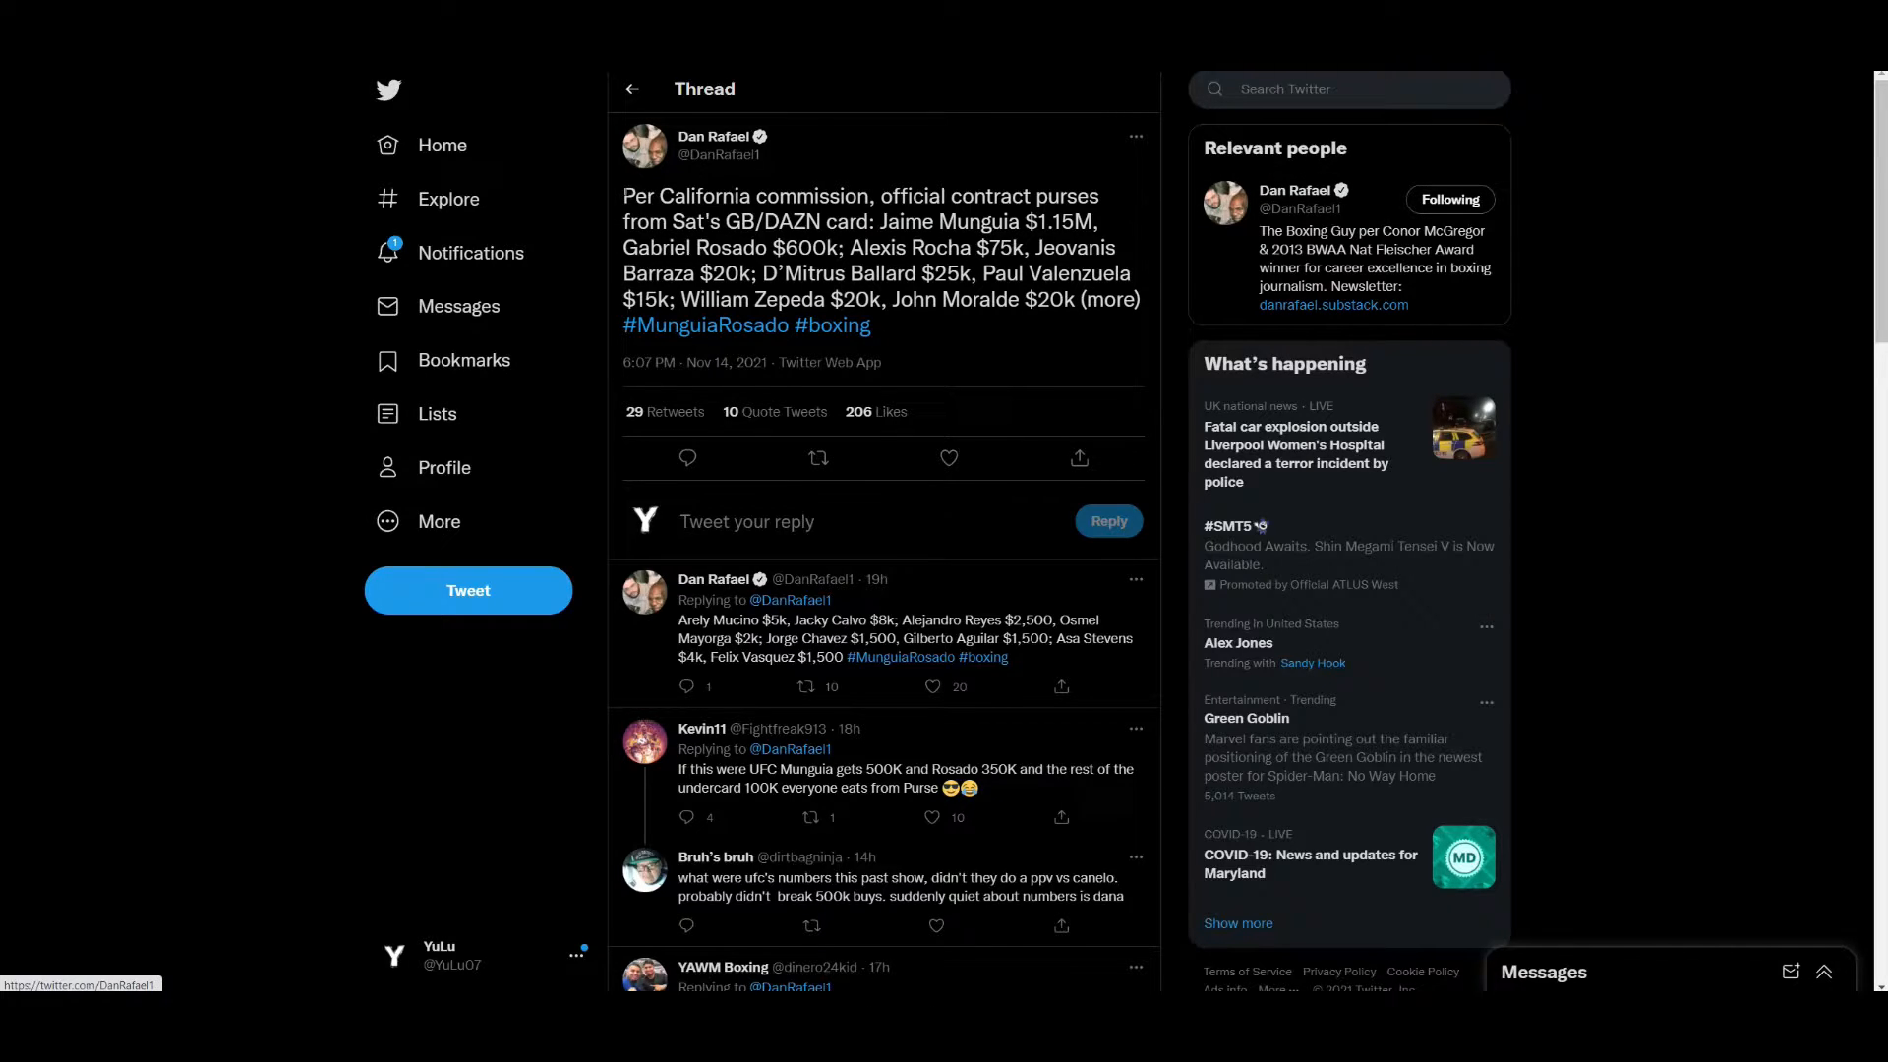
Select John Moralde's name beside the final $20k purse in the main tweet.
double_click(690, 195)
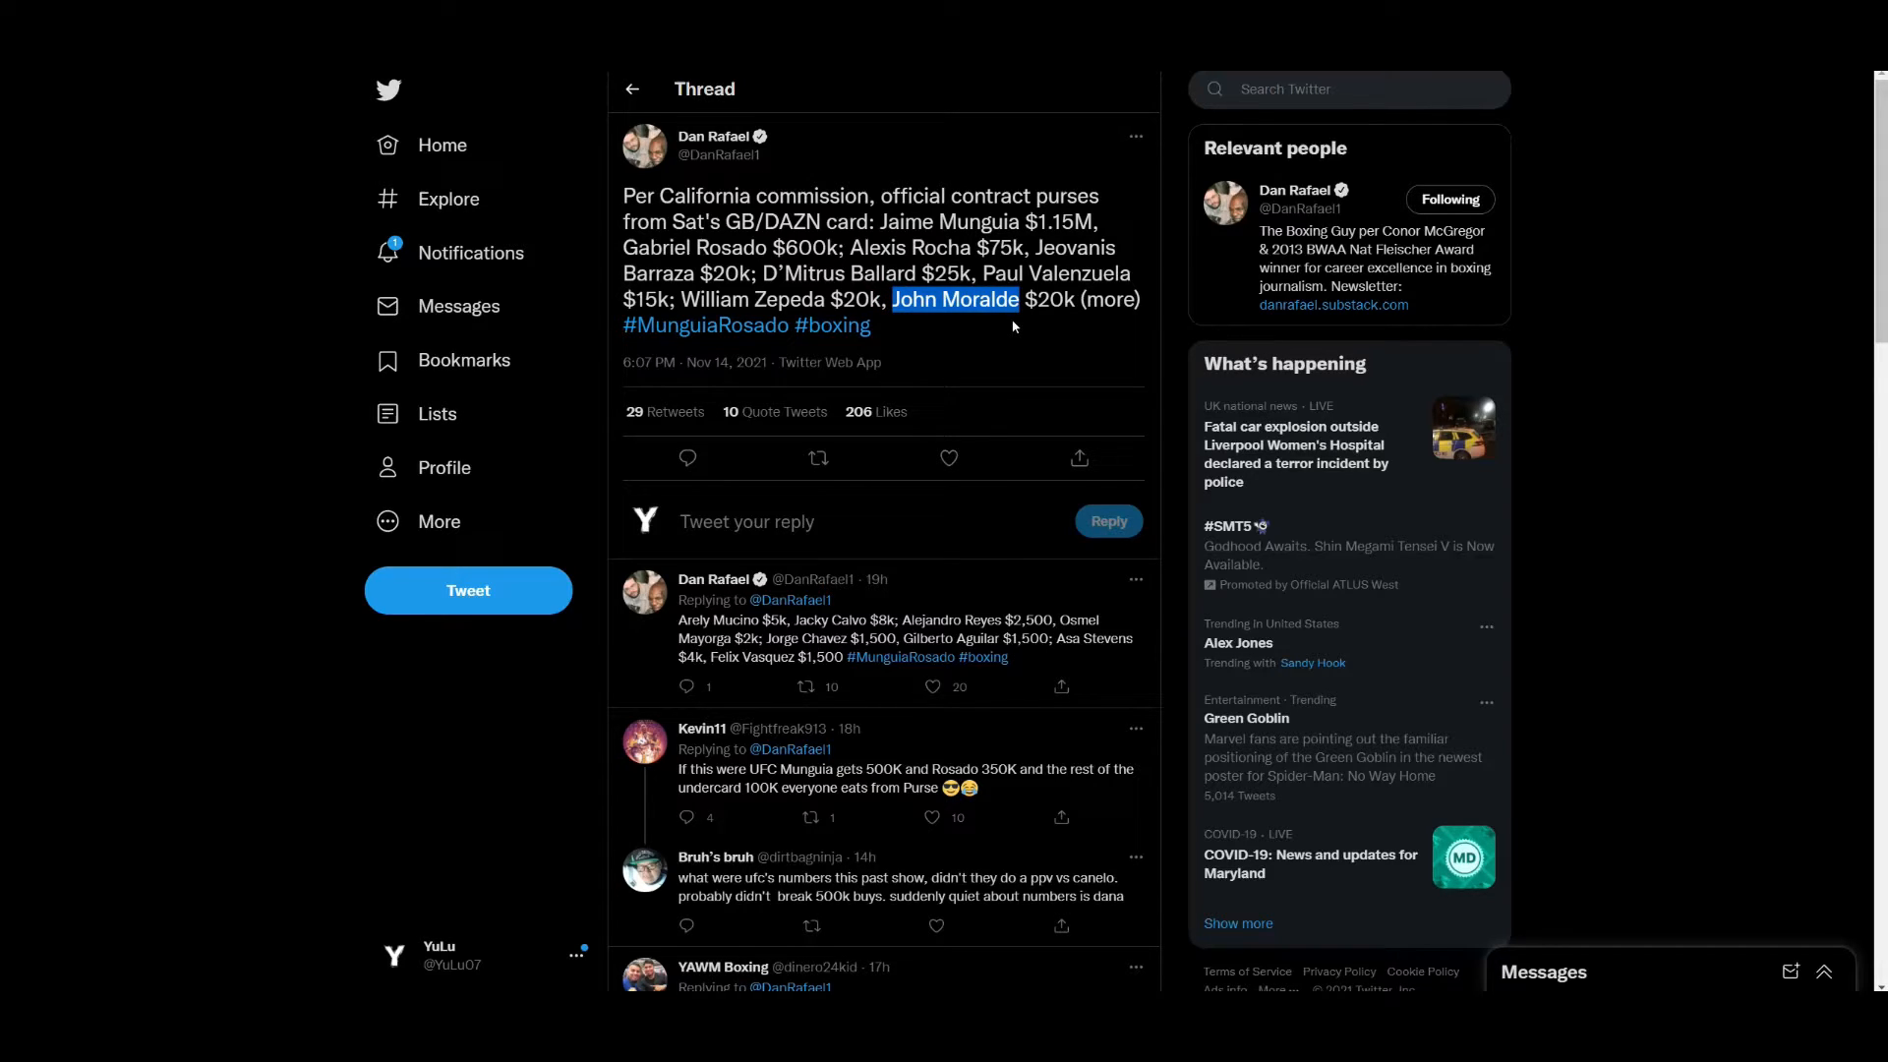
mouse_move(1021, 334)
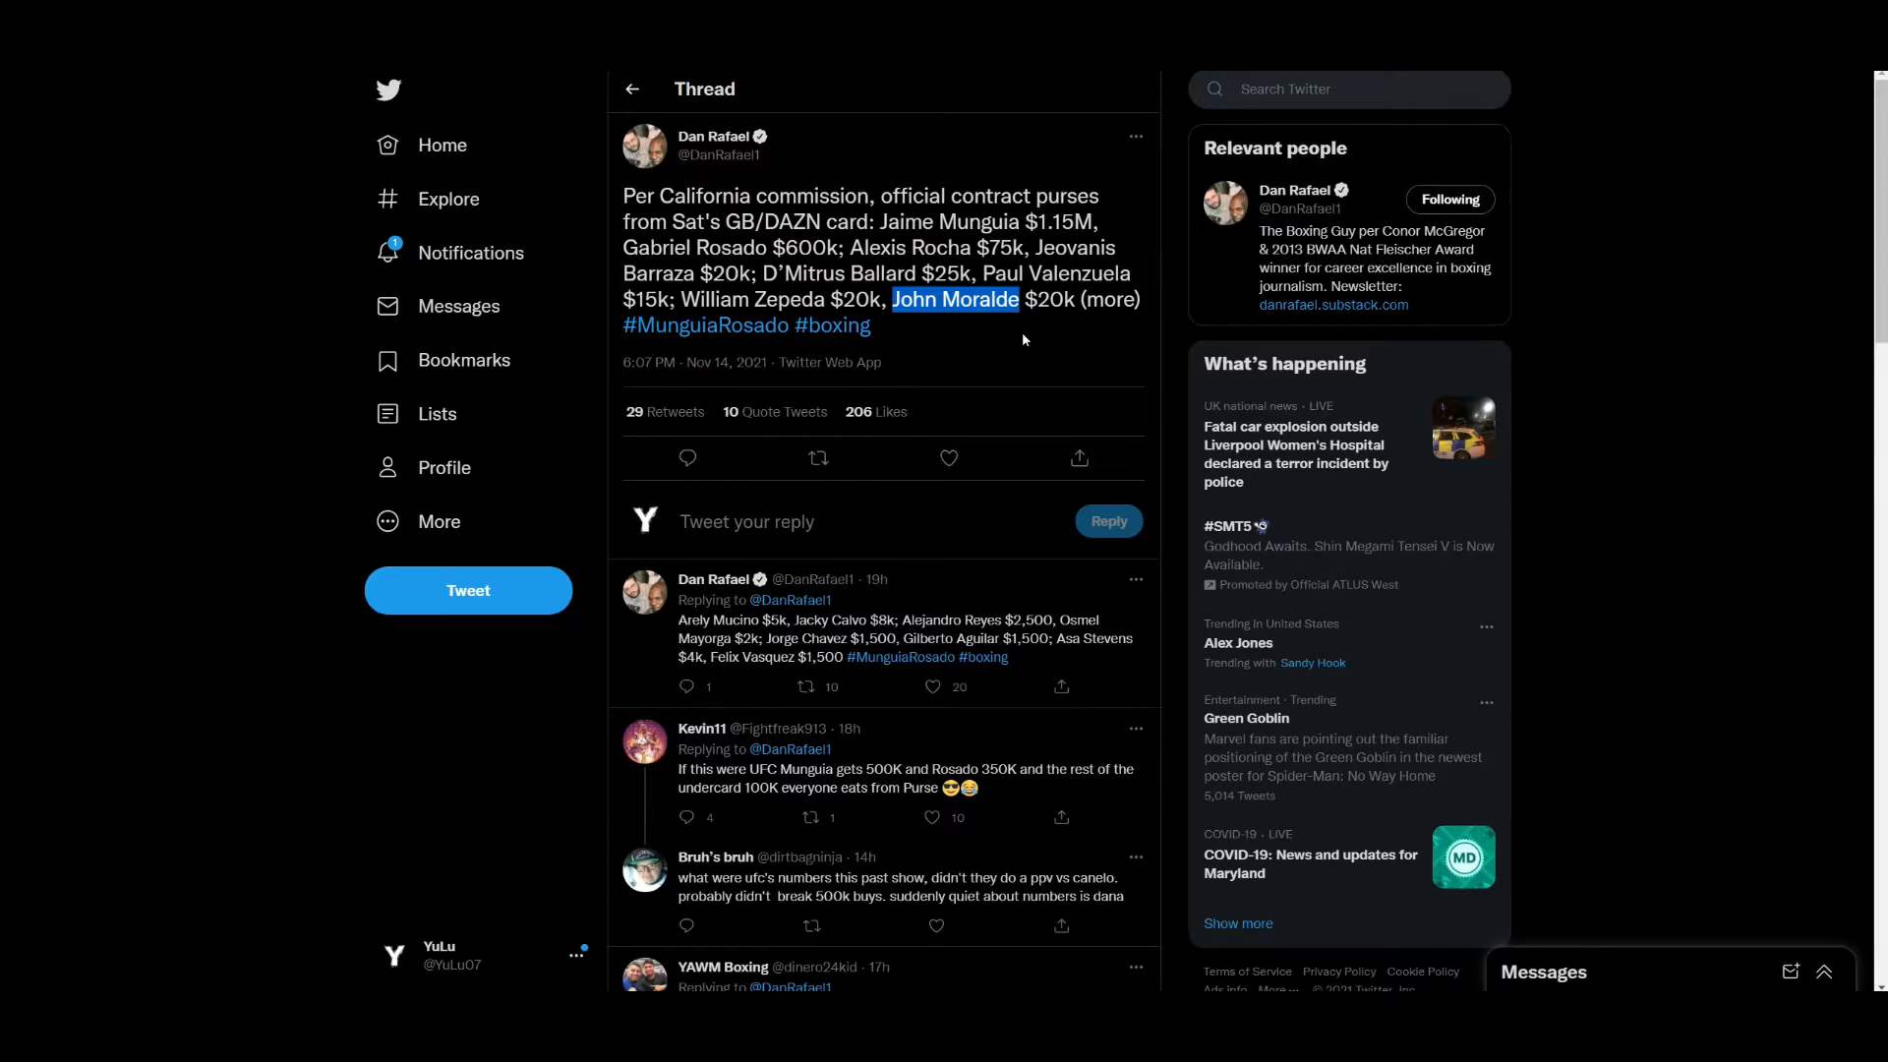
mouse_move(874, 470)
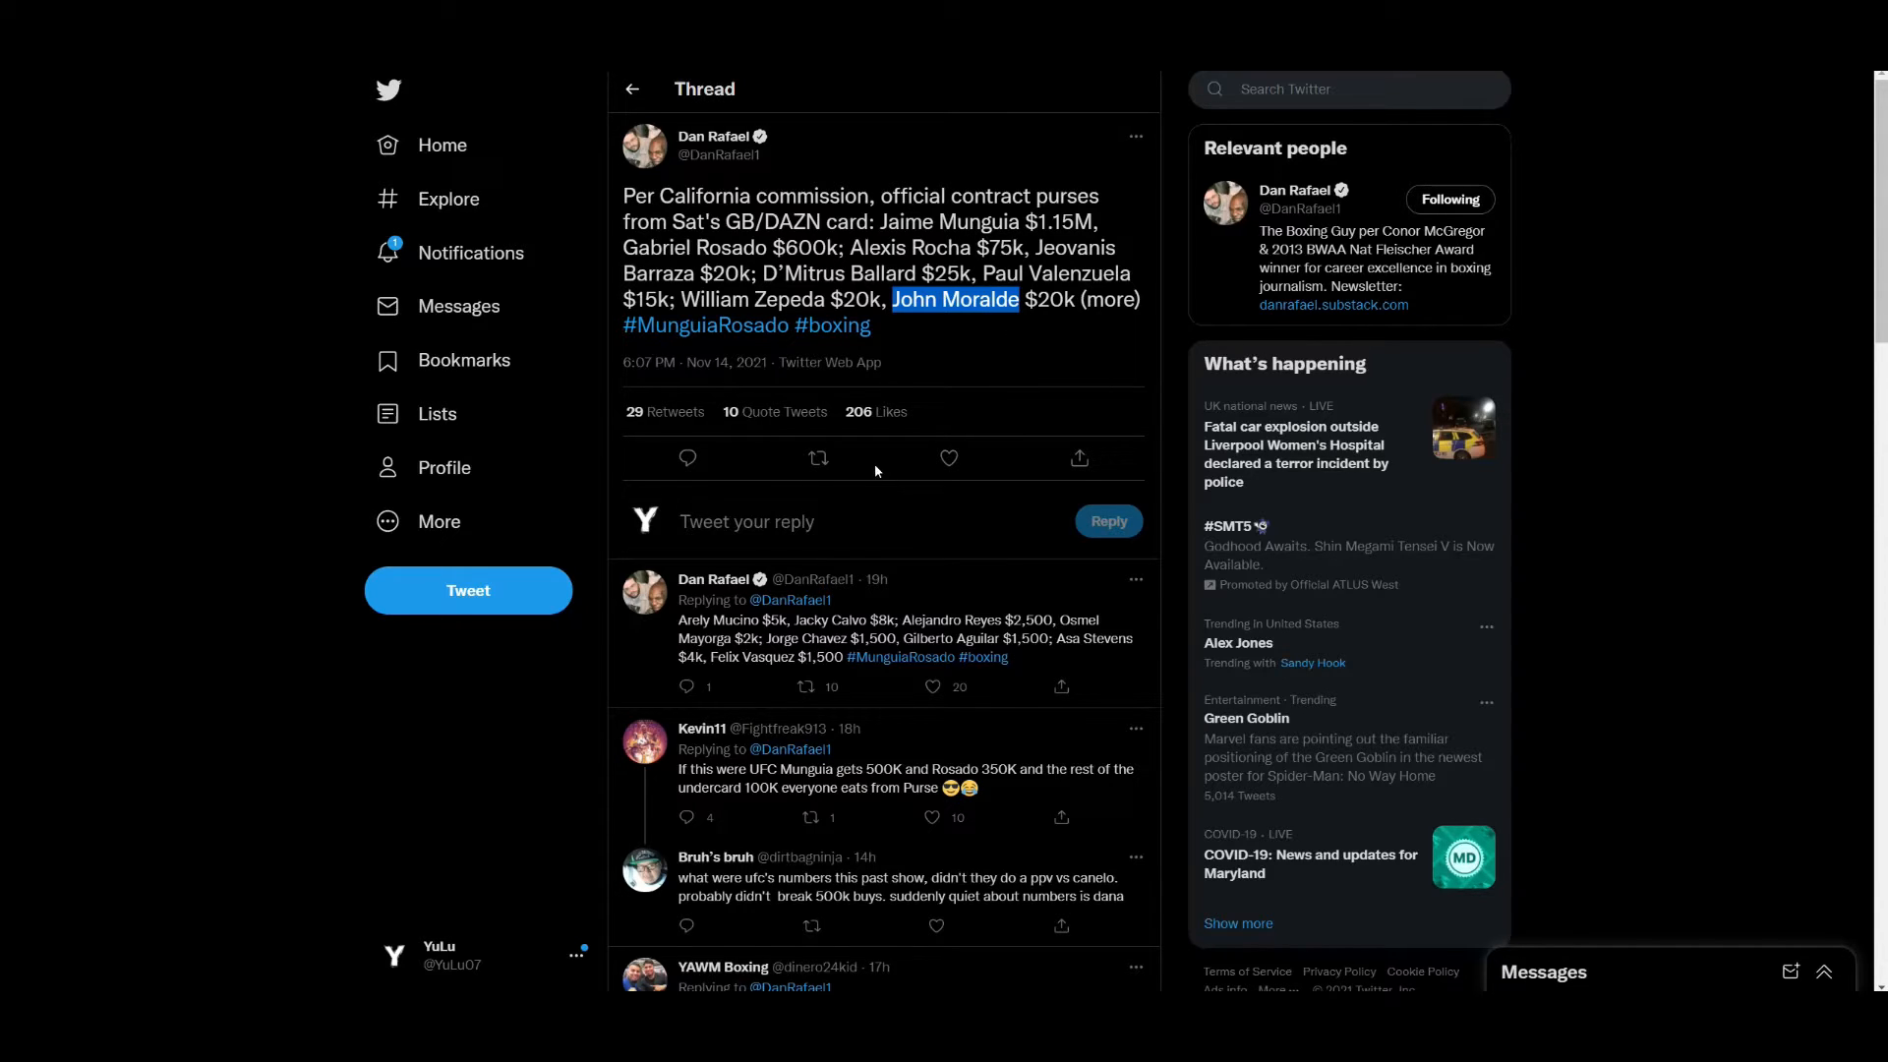
Scroll through Dan Rafael's follow-up reply listing the remaining purses down to Felix Vasquez's $1,500.
scroll("down", 3)
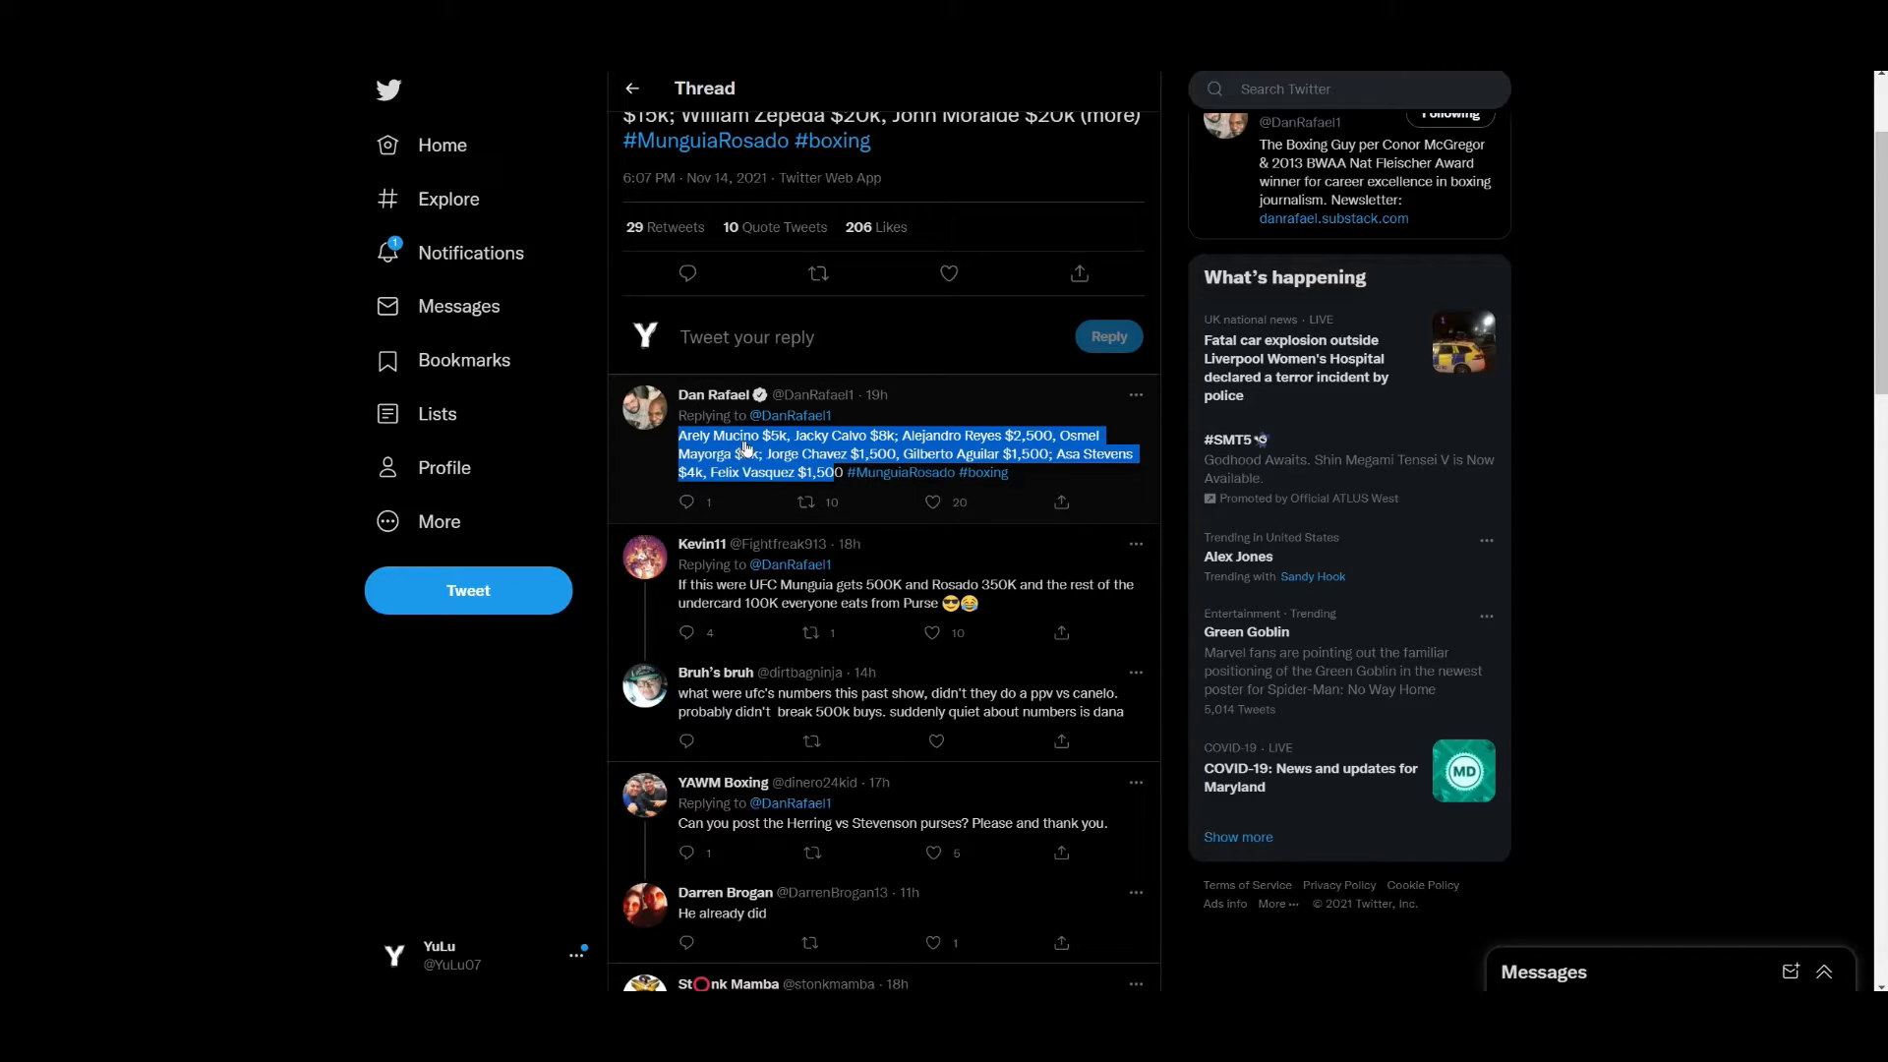
mouse_move(843, 454)
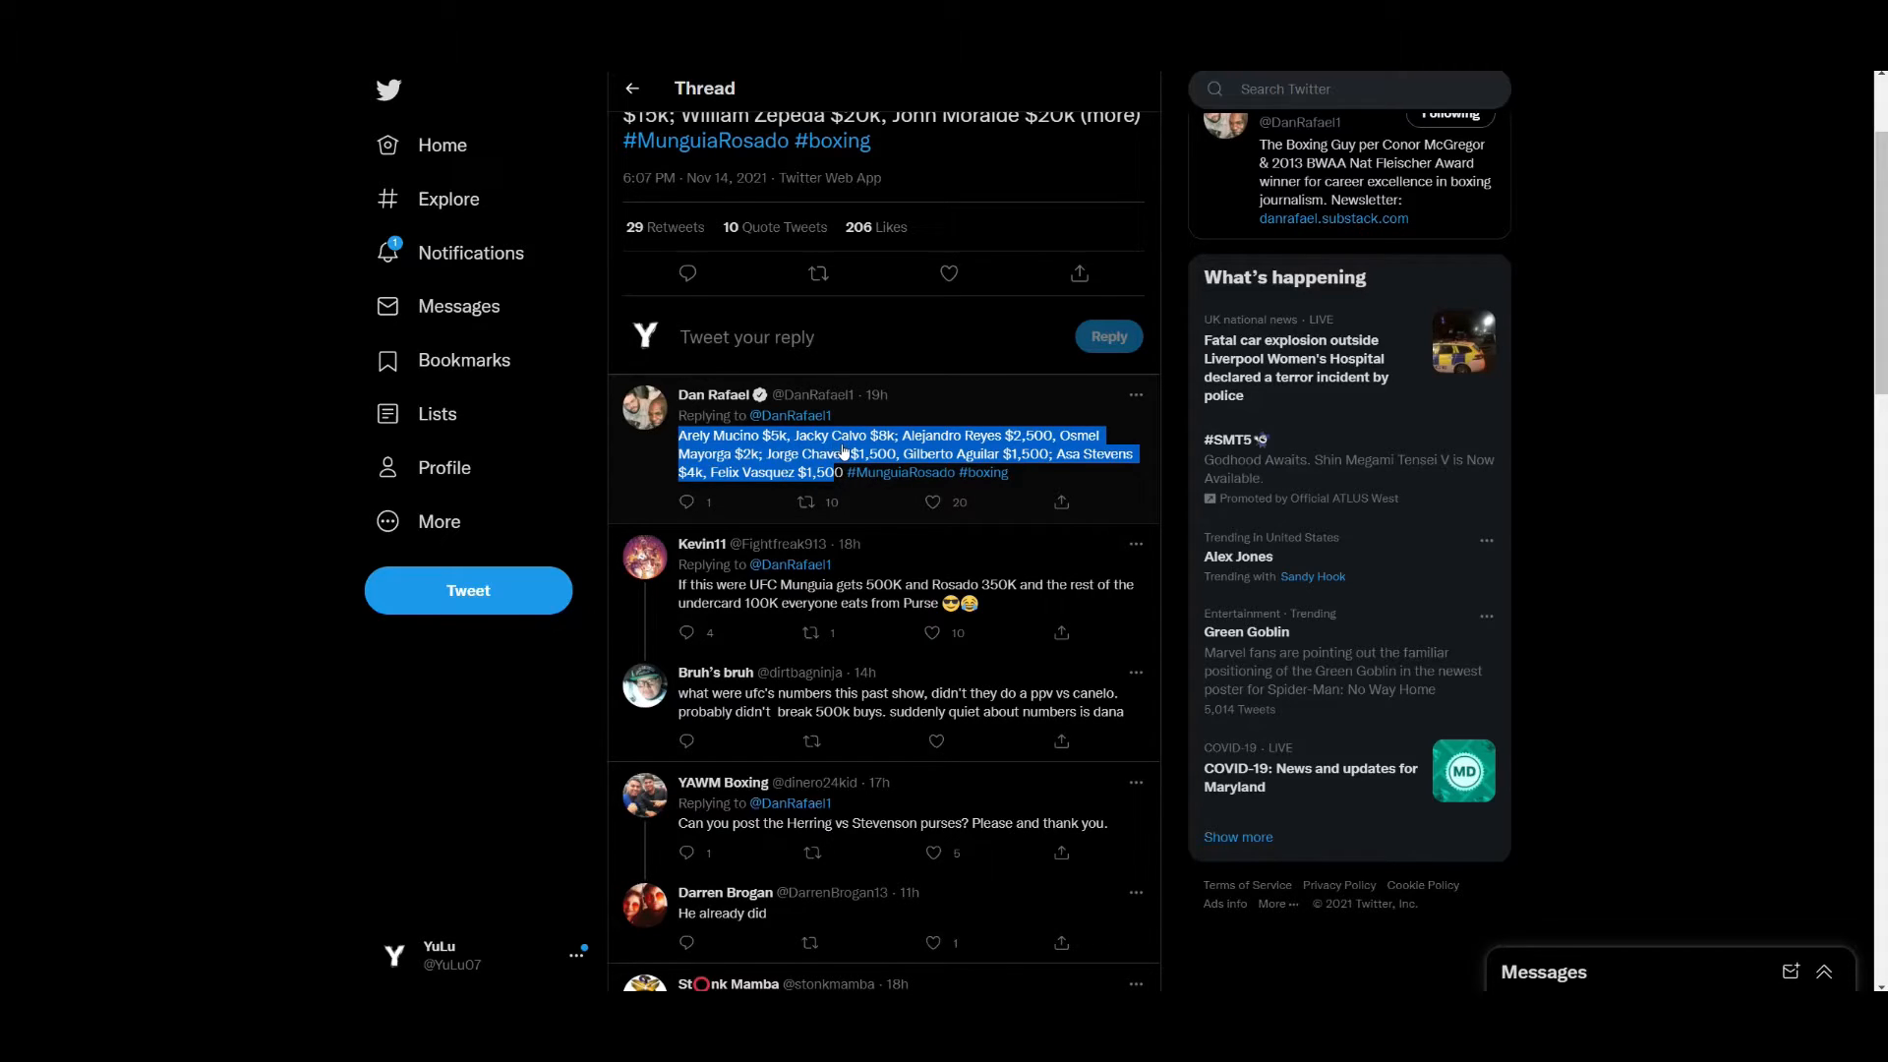
mouse_move(957, 443)
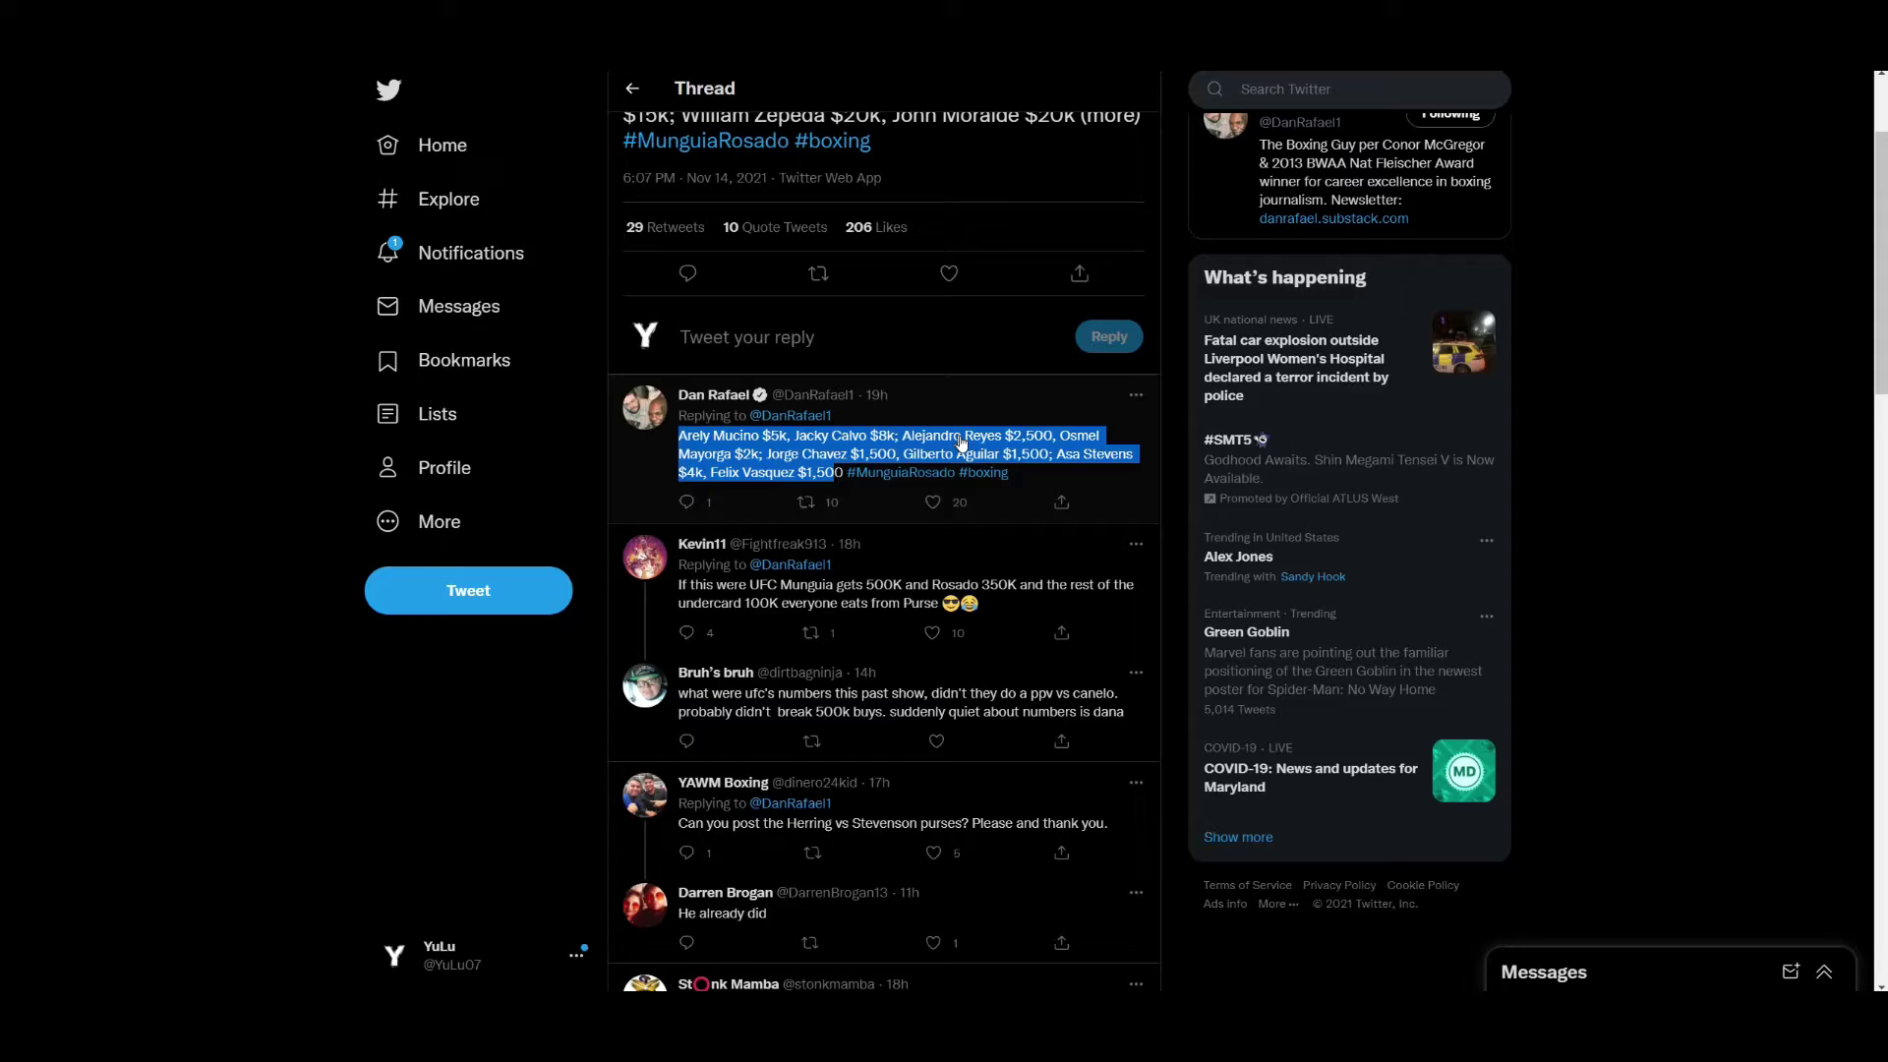
mouse_move(1087, 446)
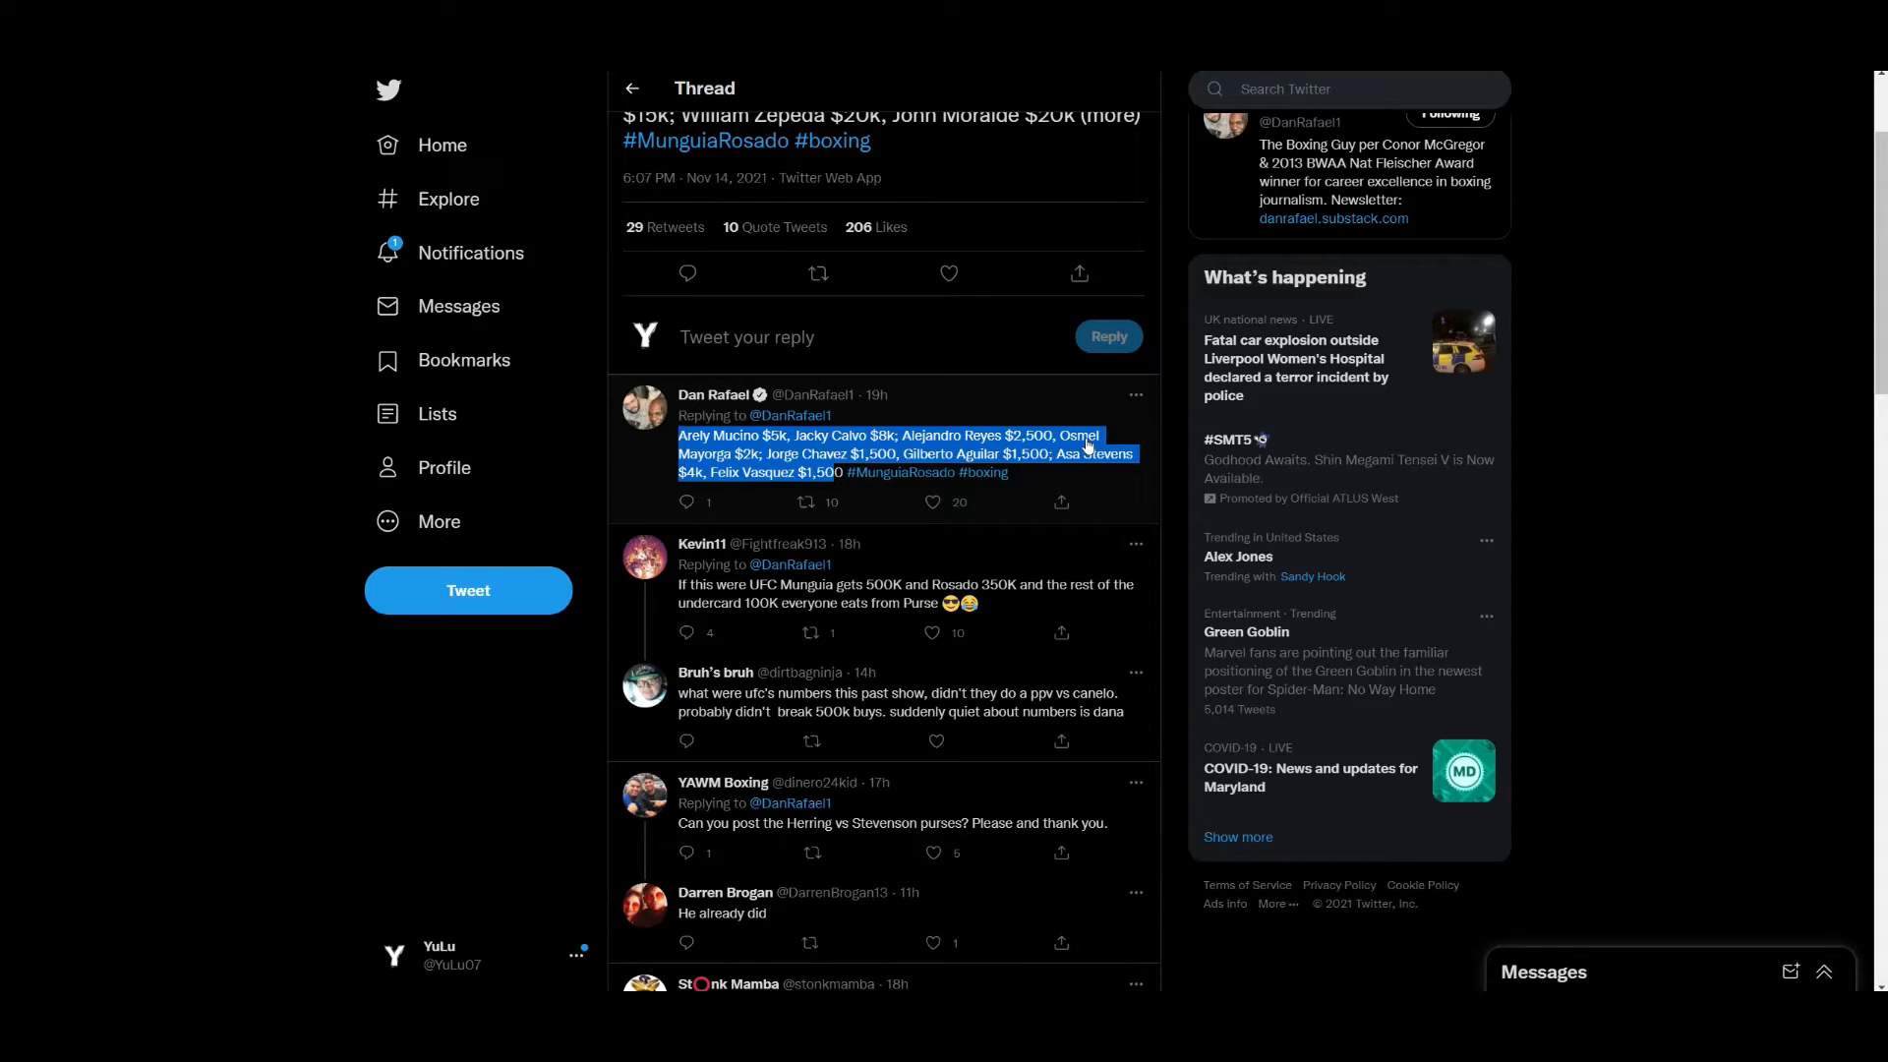
mouse_move(806, 472)
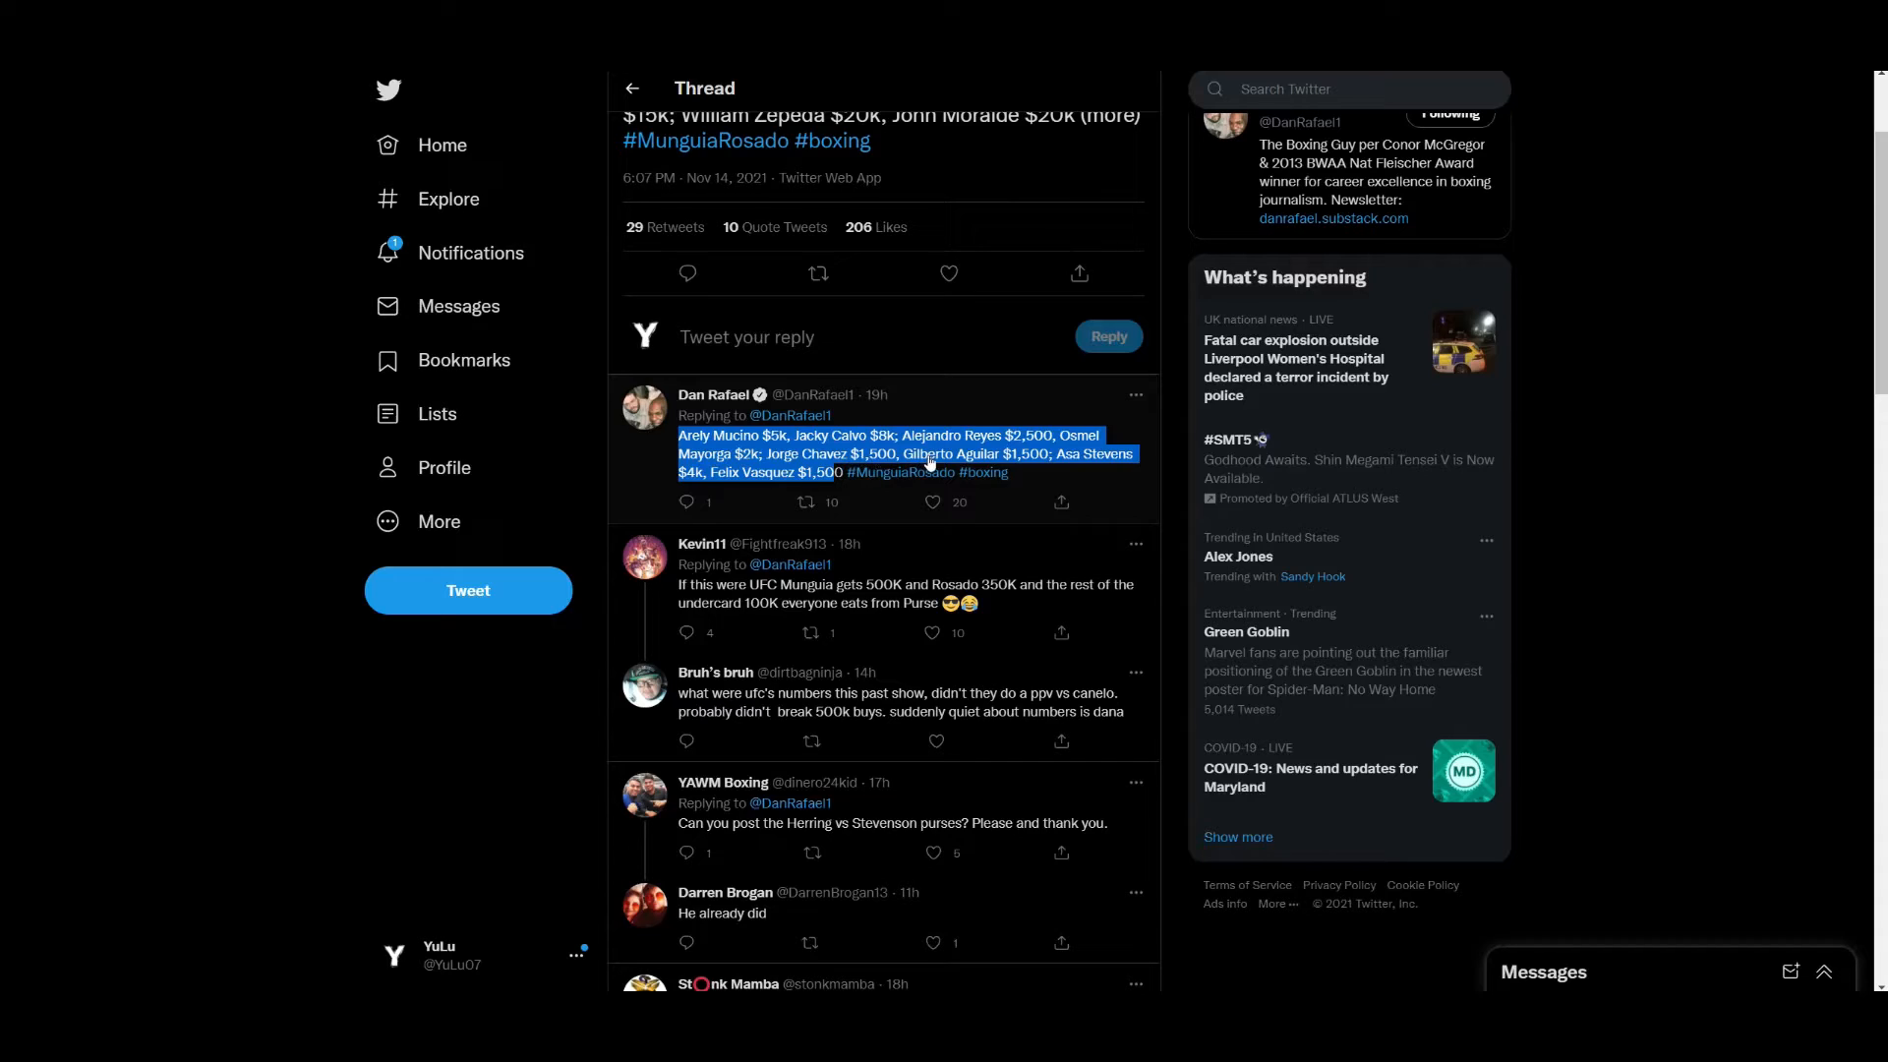
mouse_move(1050, 470)
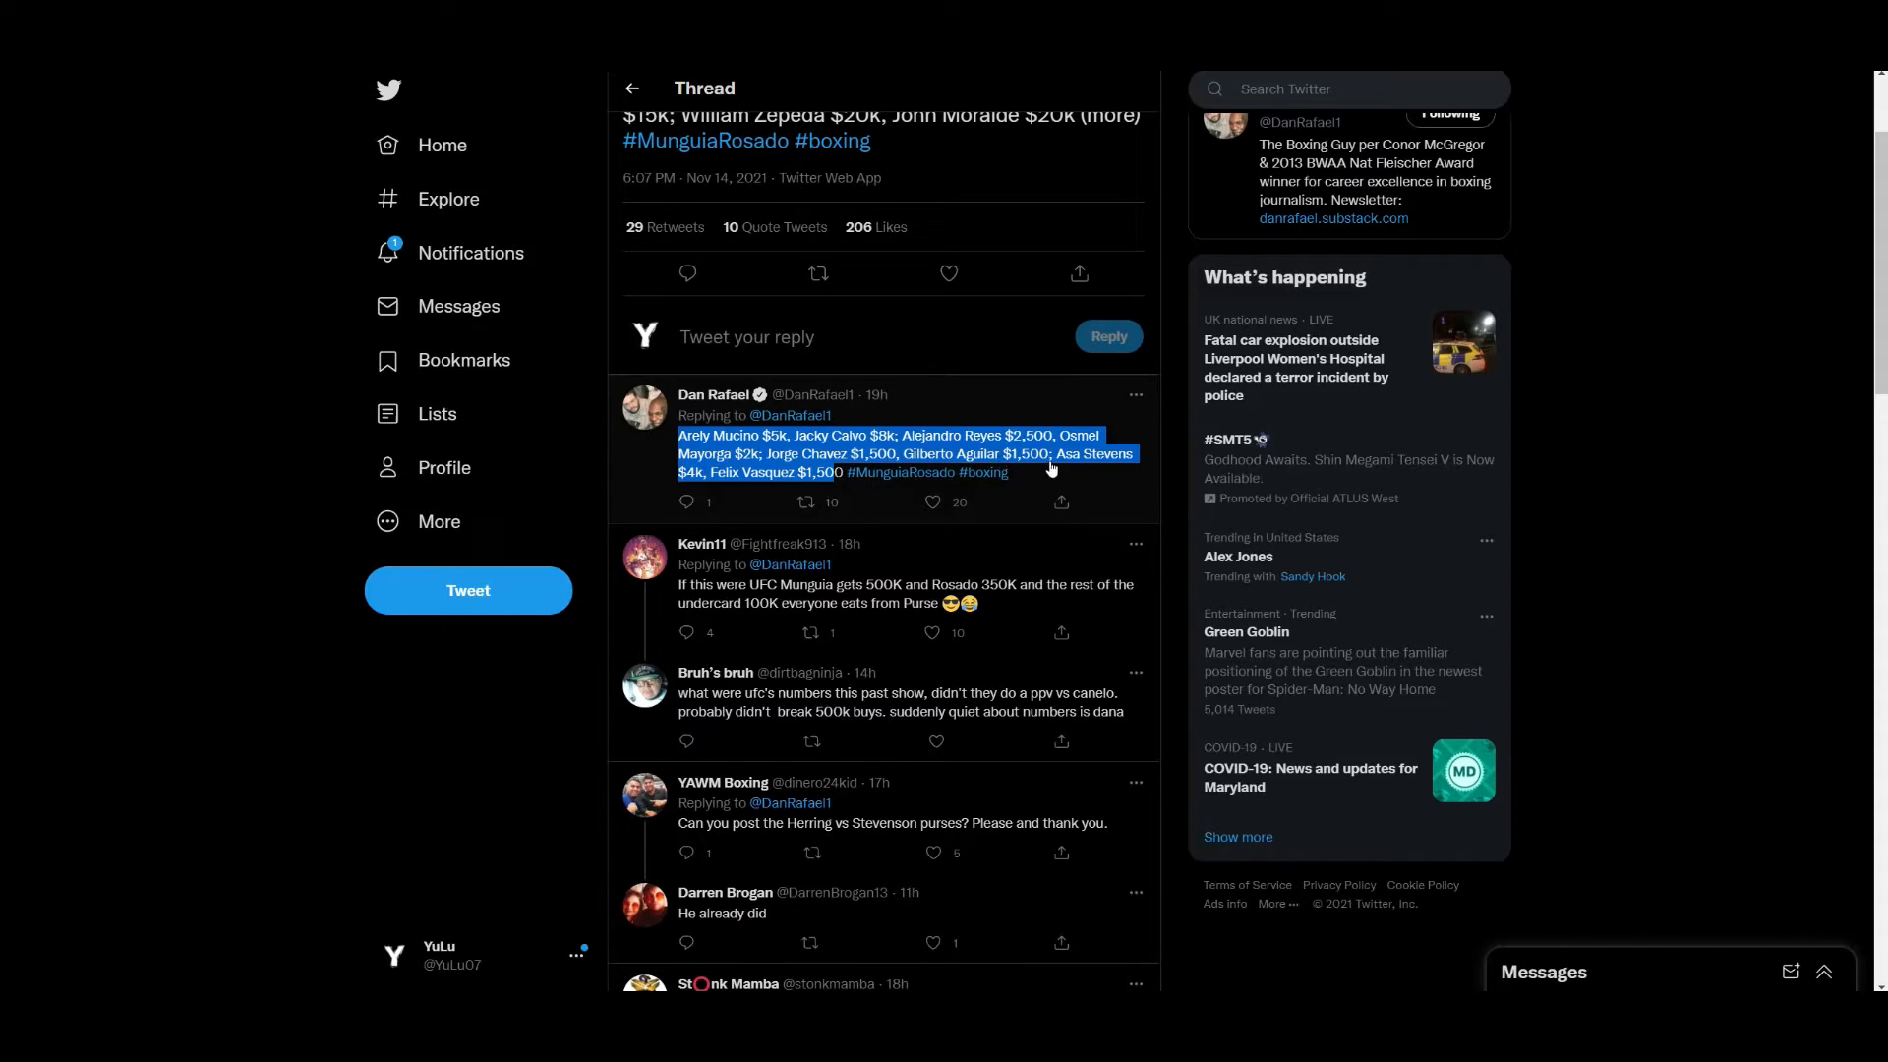
mouse_move(723, 482)
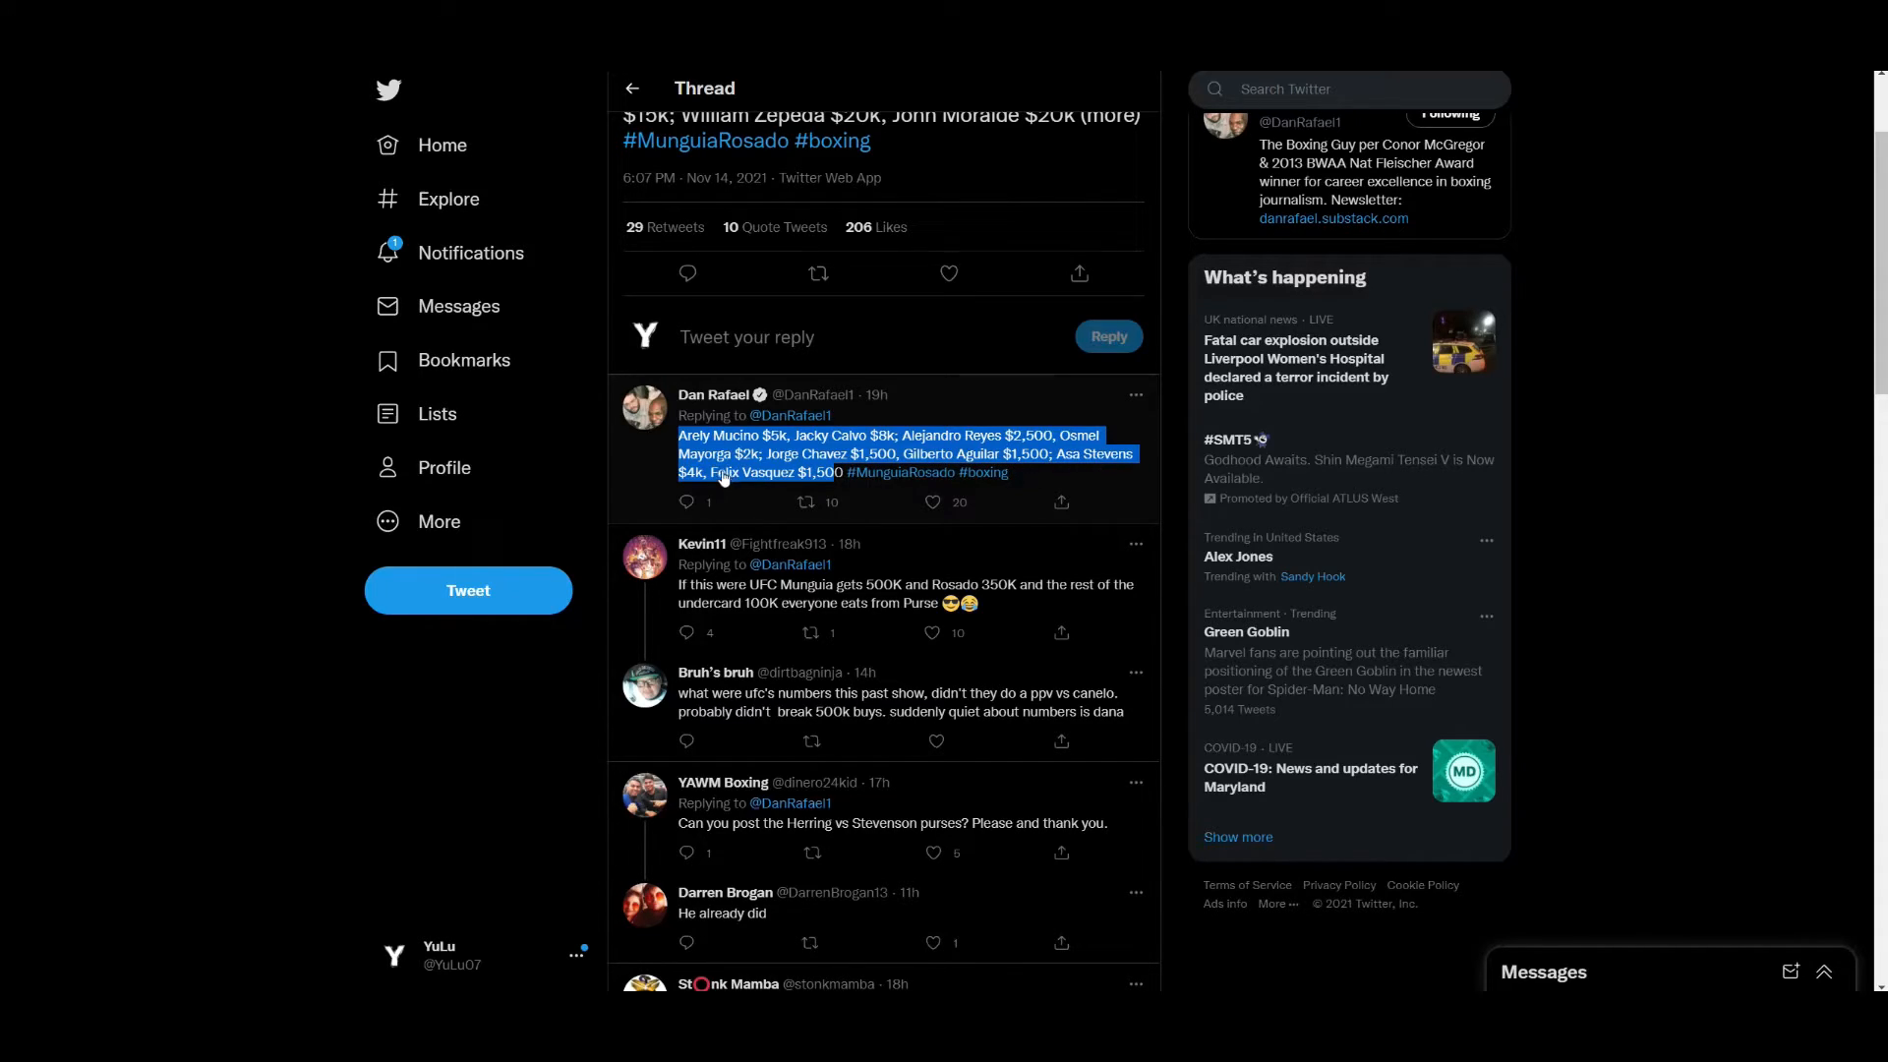
mouse_move(854, 492)
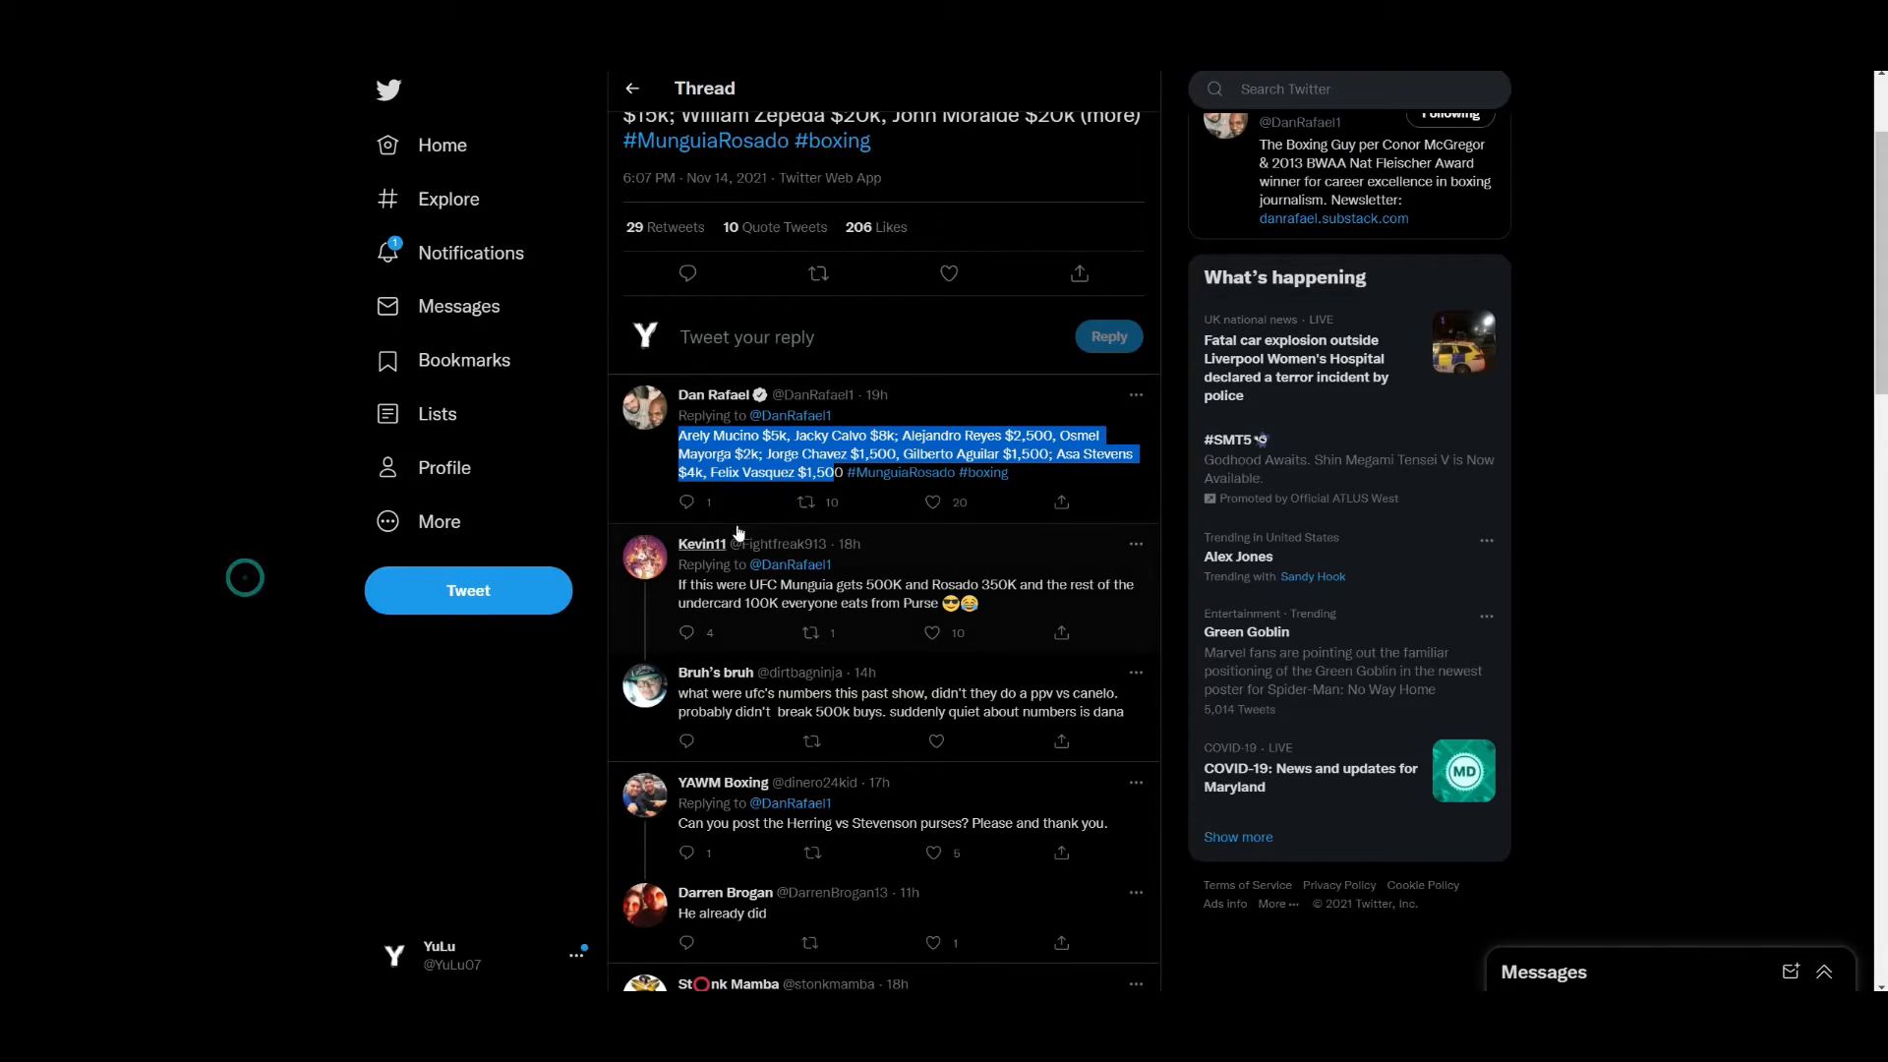
scroll("up", 3)
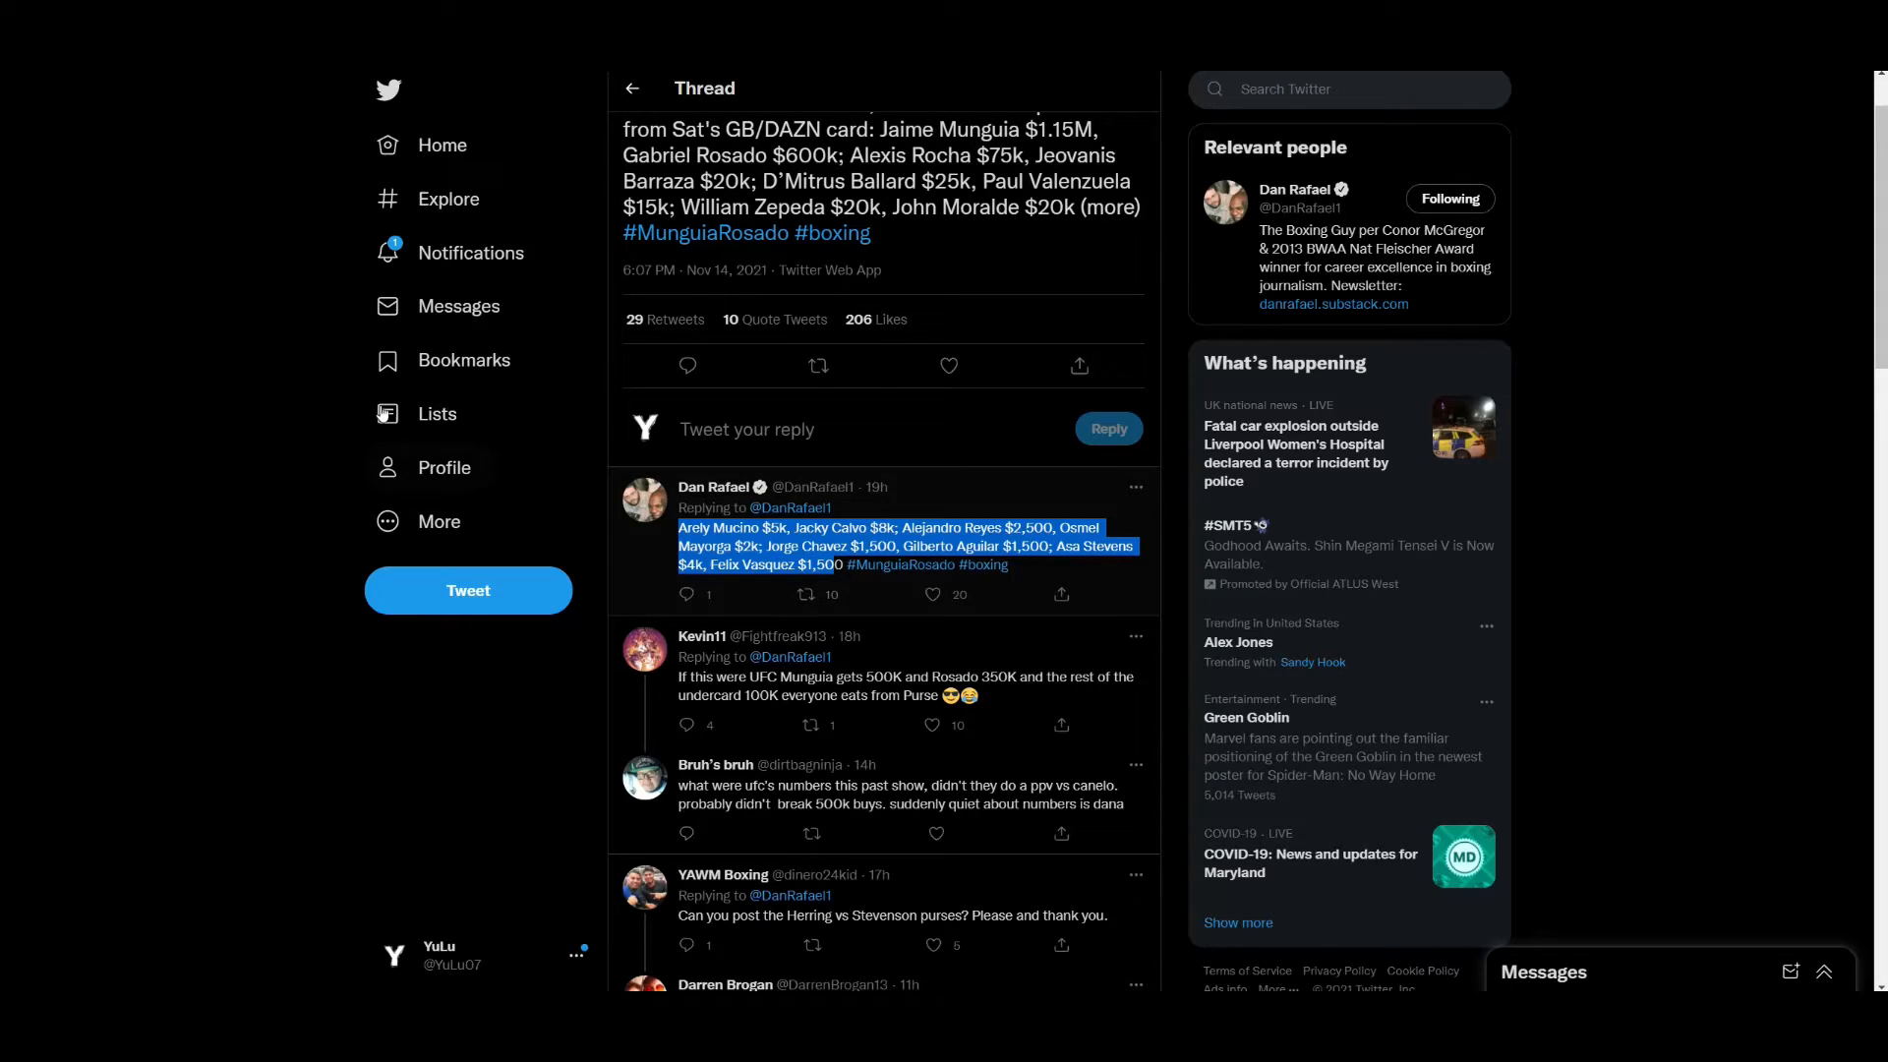
Scroll back to Dan Rafael's original purse tweet and clear the text selection.
scroll("up", 3)
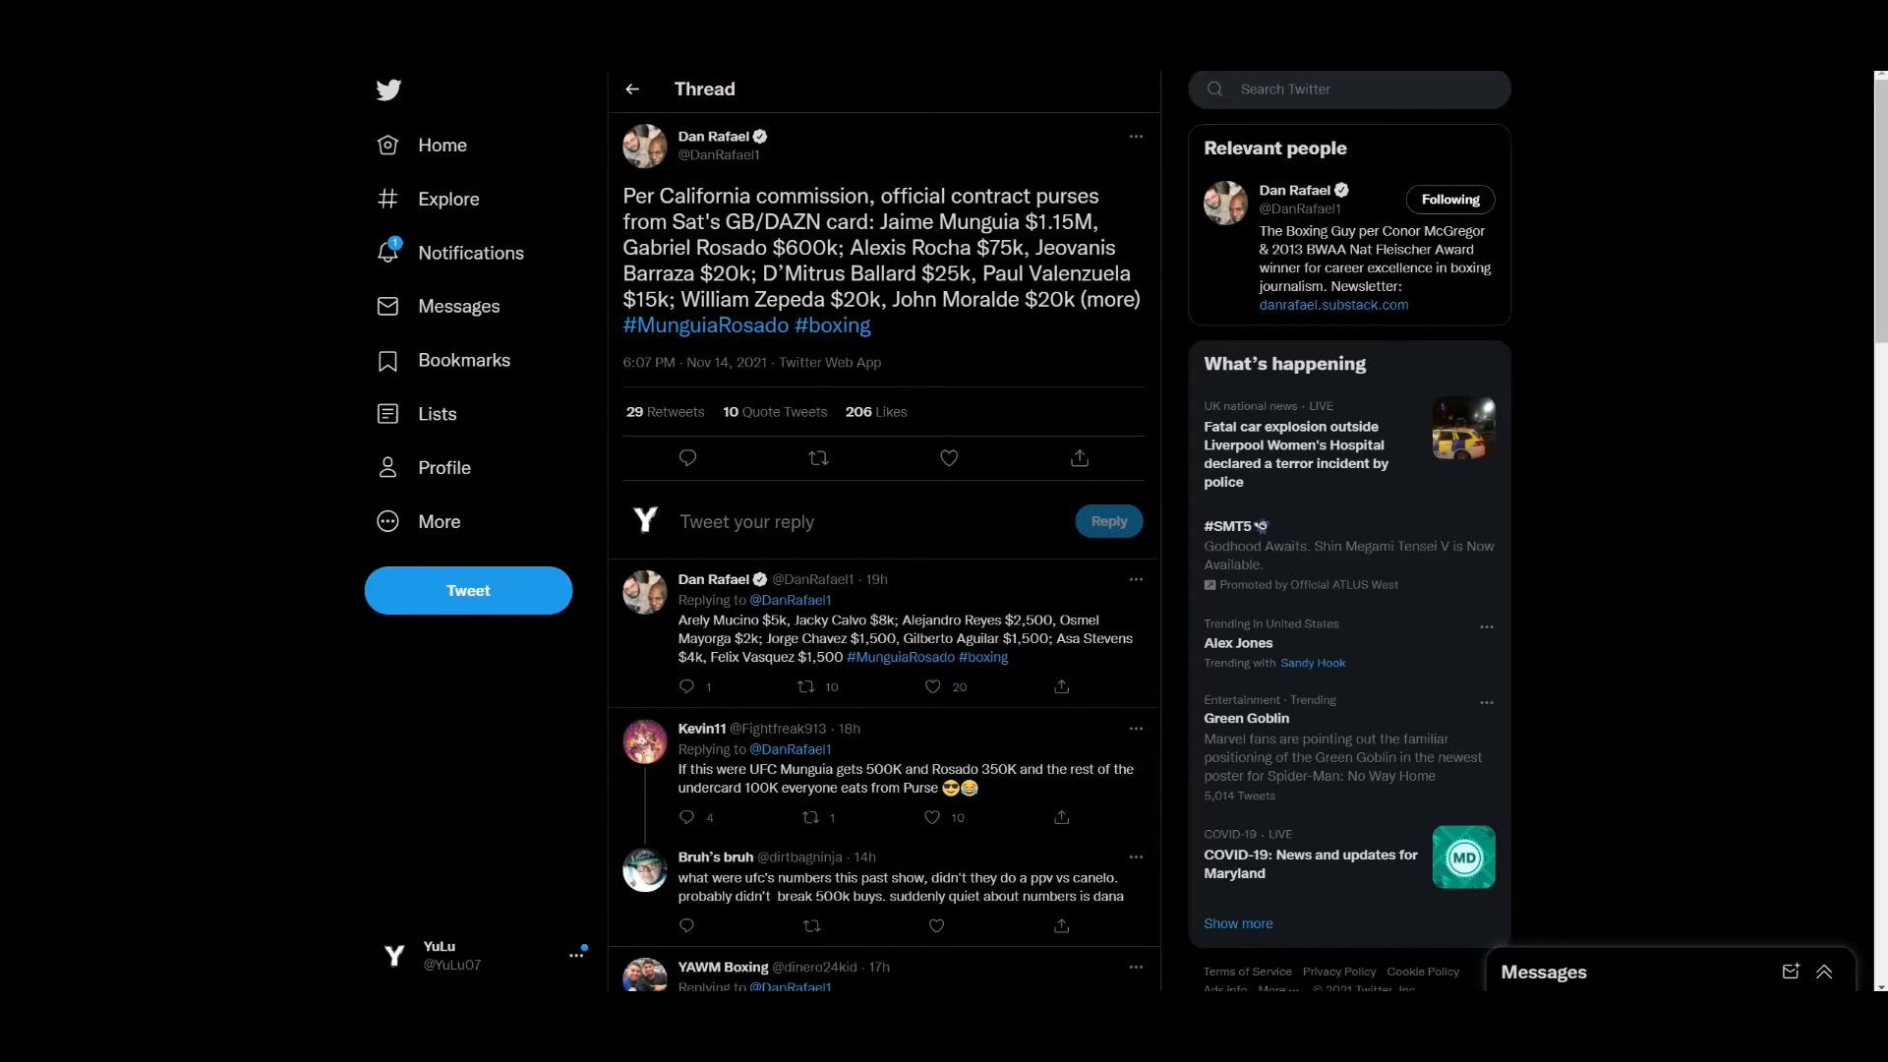
double_click(909, 221)
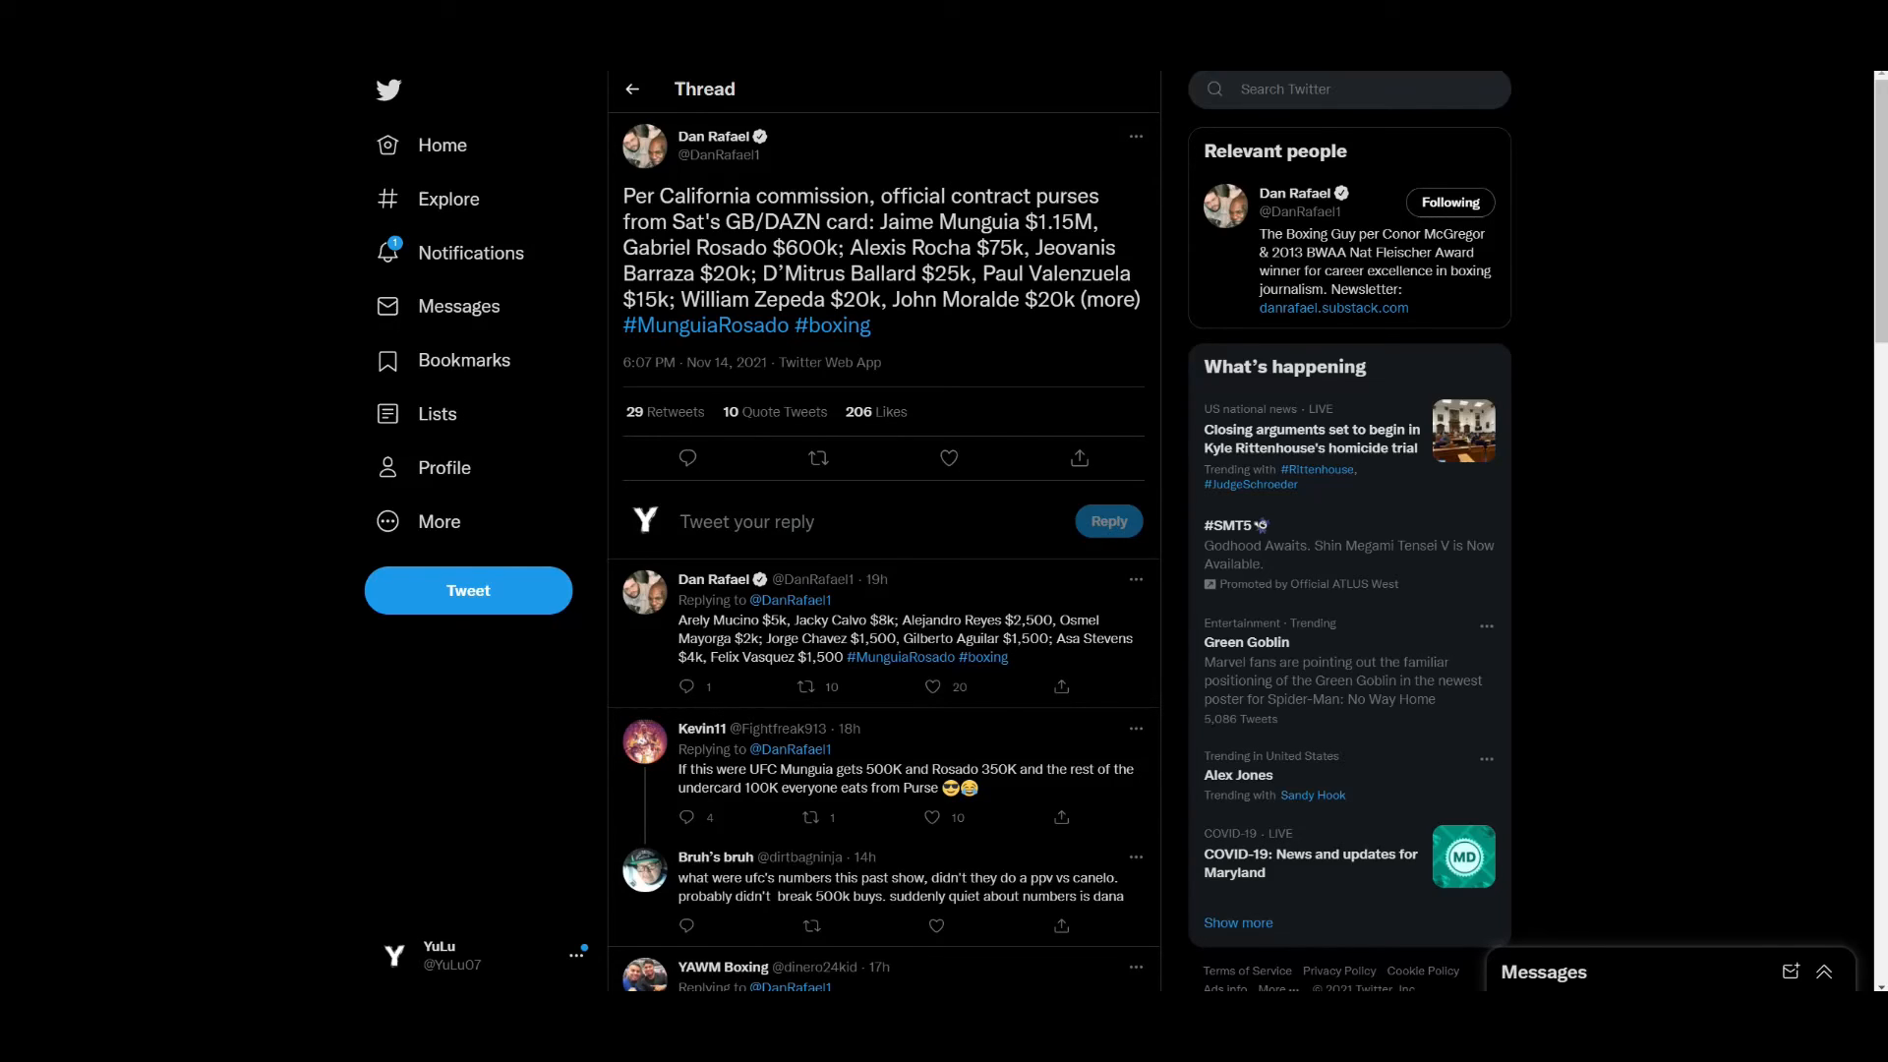
mouse_move(1195, 176)
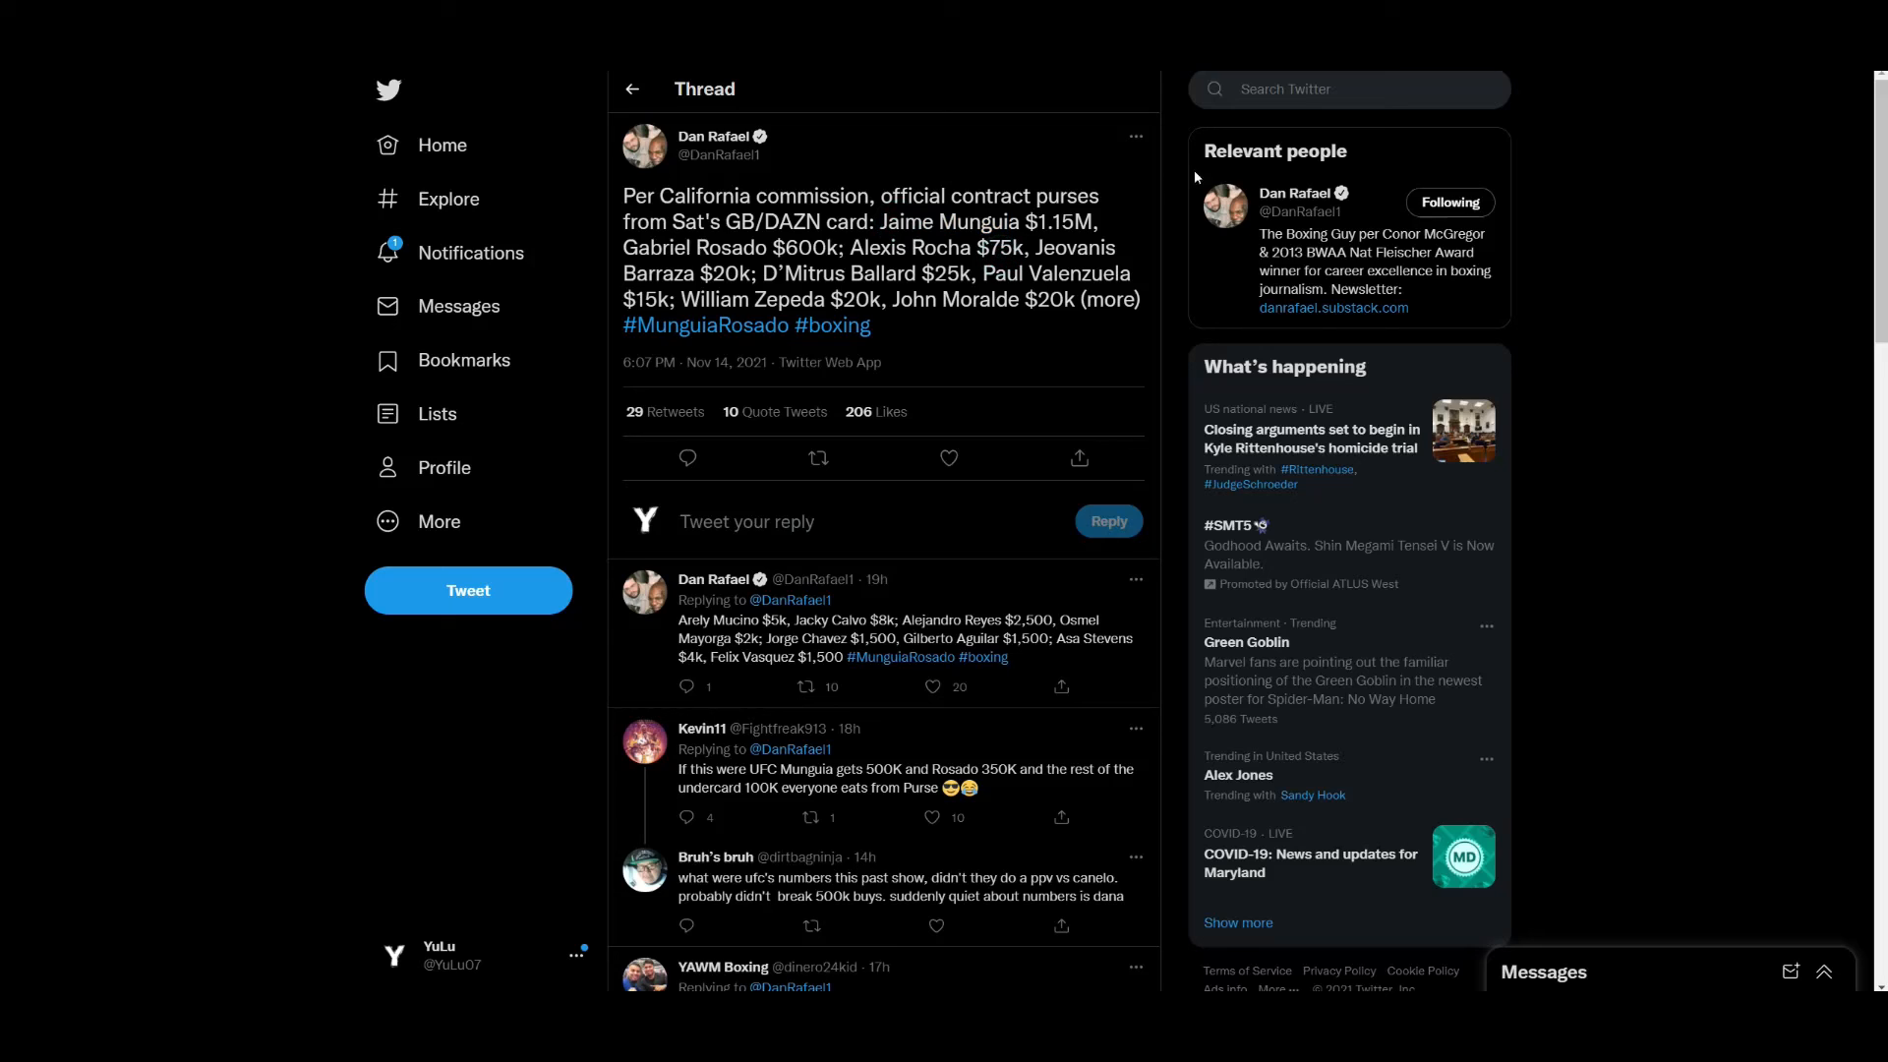